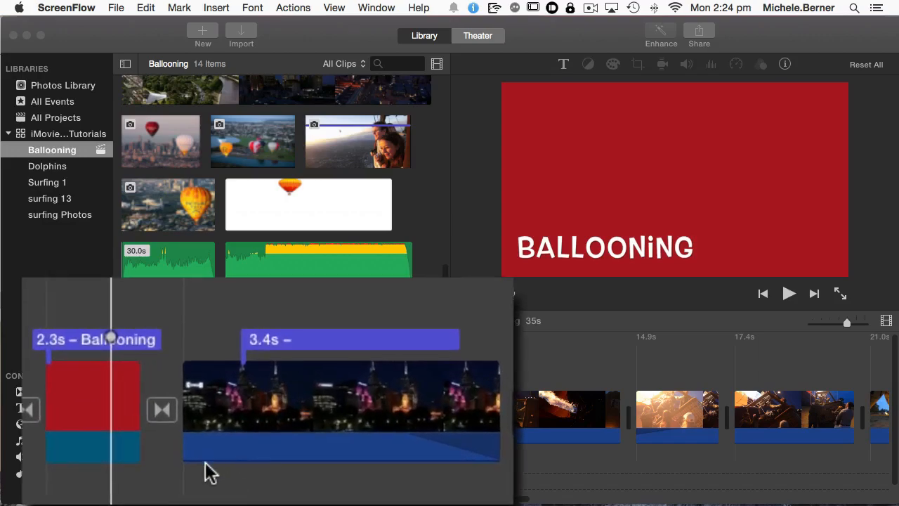
mouse_move(227, 481)
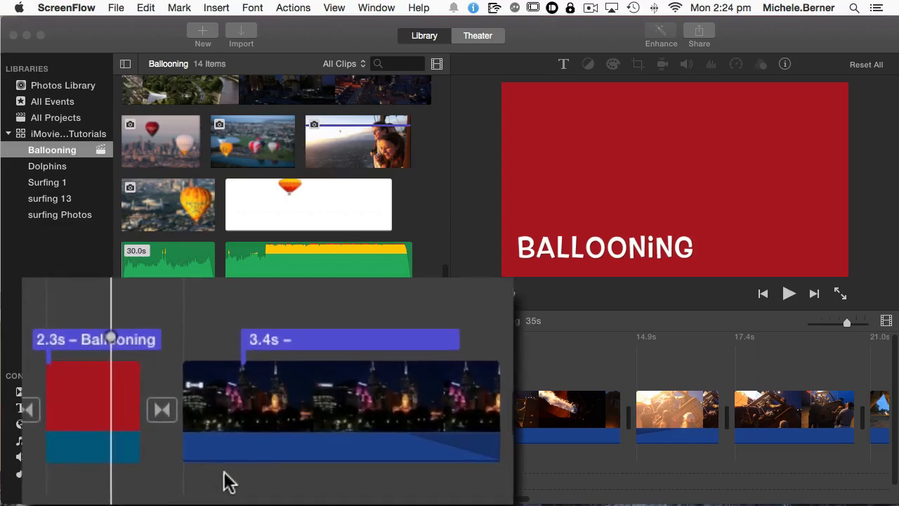
mouse_move(282, 472)
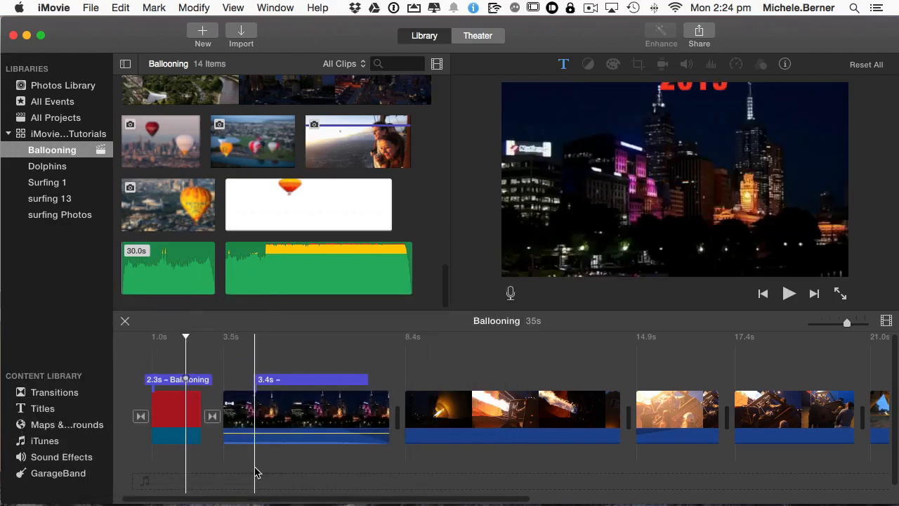
Select the burner flame clip and drag its volume line to about 70%.
click(788, 294)
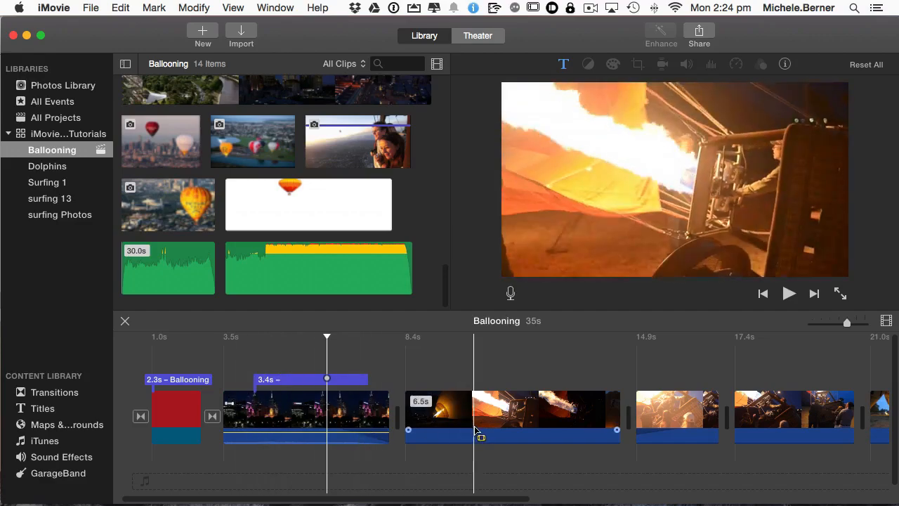
click(513, 410)
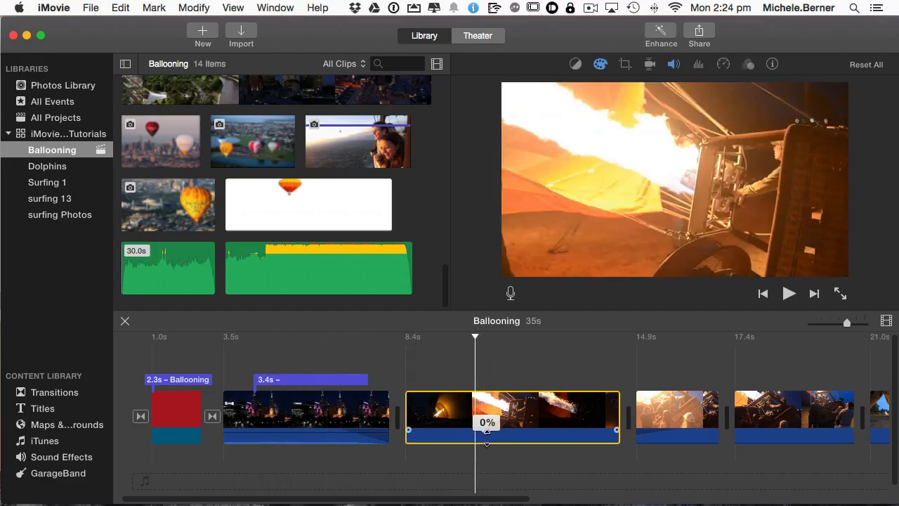
drag(486, 436, 486, 424)
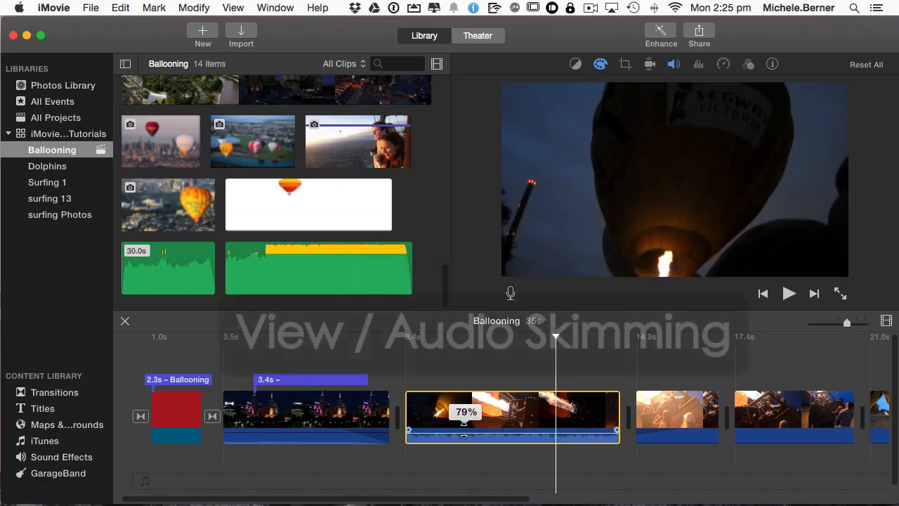
click(234, 9)
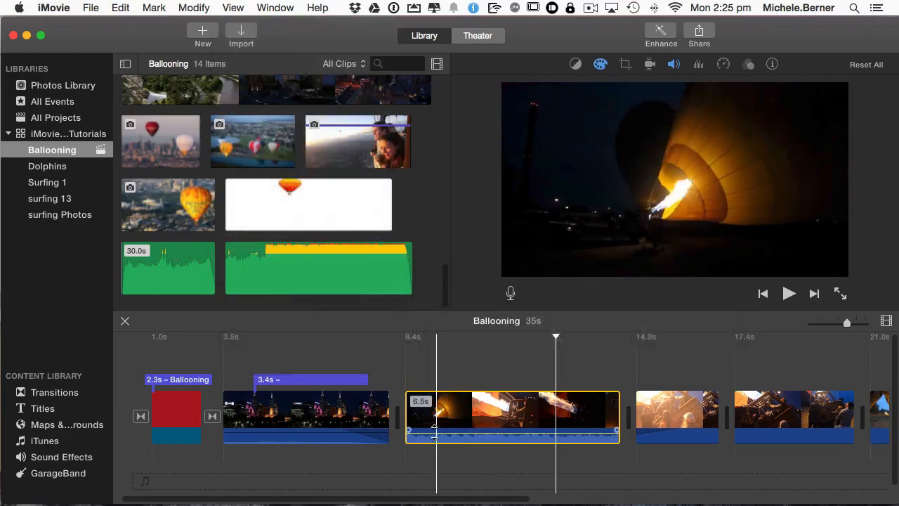
click(496, 415)
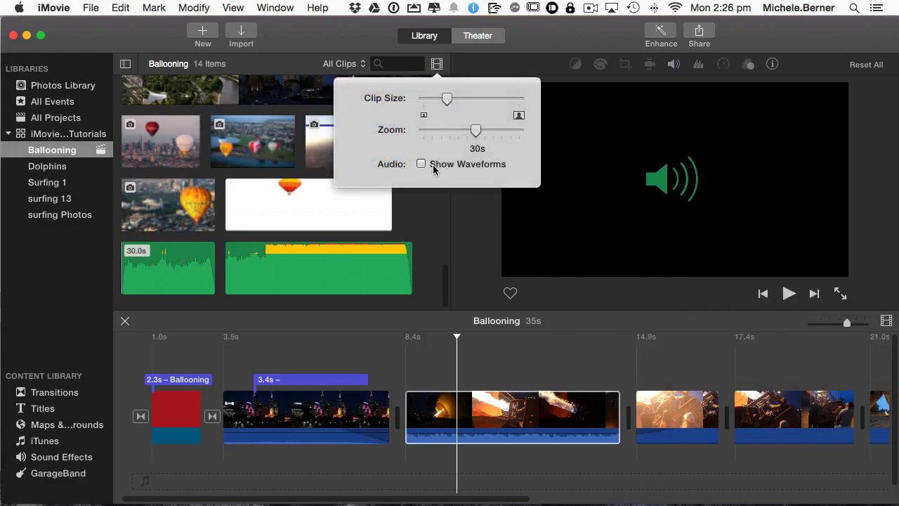
mouse_move(421, 163)
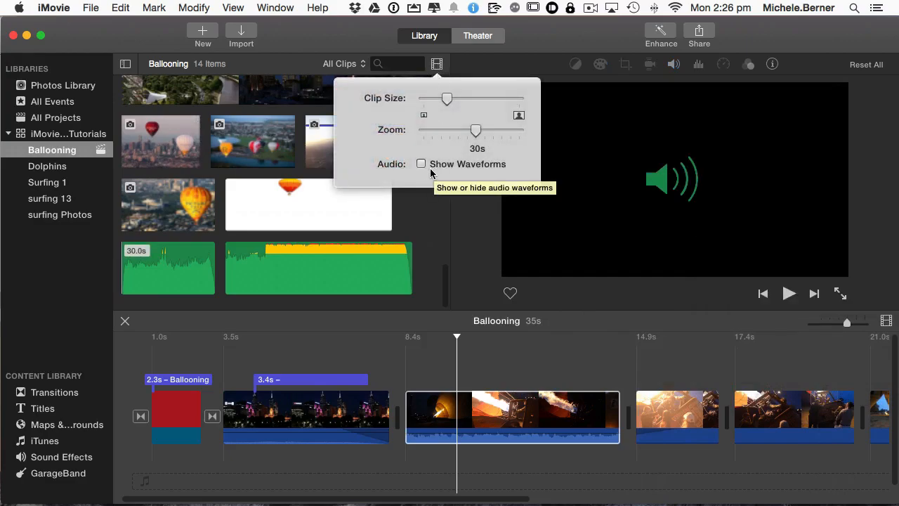
Turn on Show Waveforms so clip thumbnails display audio waveforms.
click(421, 163)
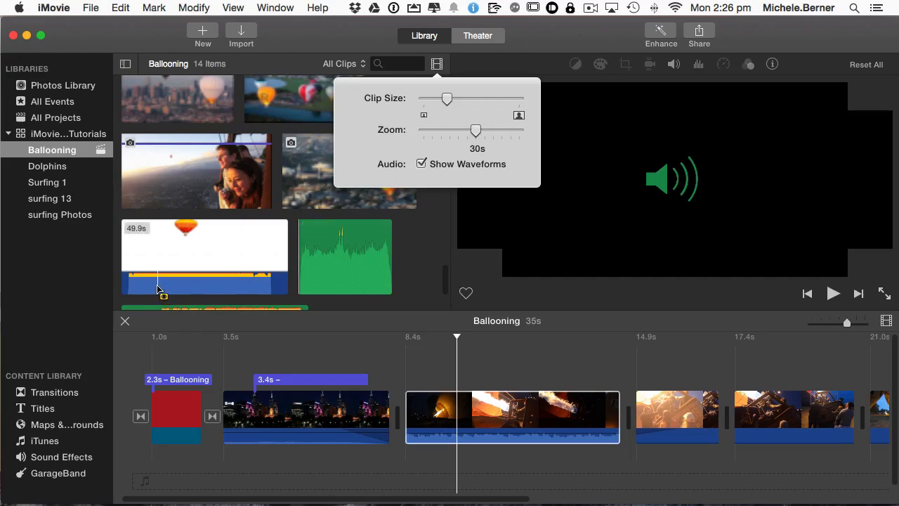
mouse_move(225, 284)
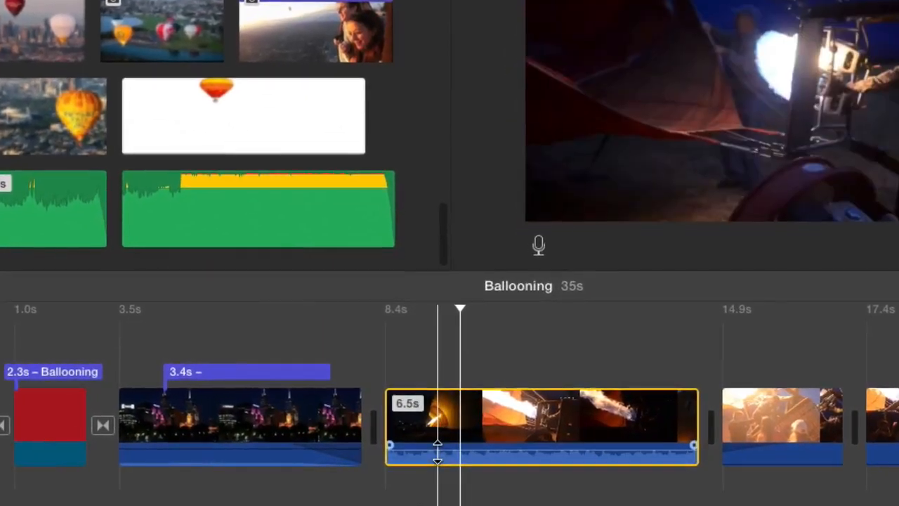
mouse_move(438, 444)
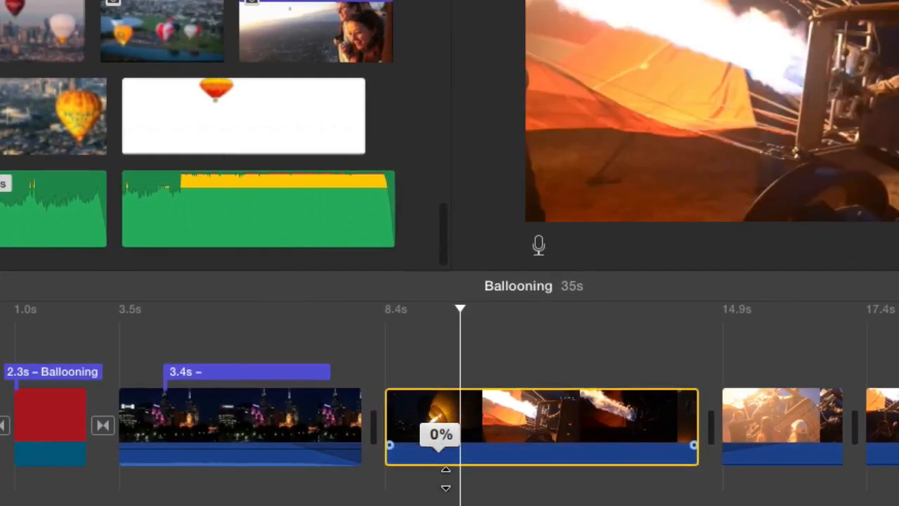
Drag the burner clip's volume line down to 0% then back up to about 20%.
drag(446, 469, 441, 442)
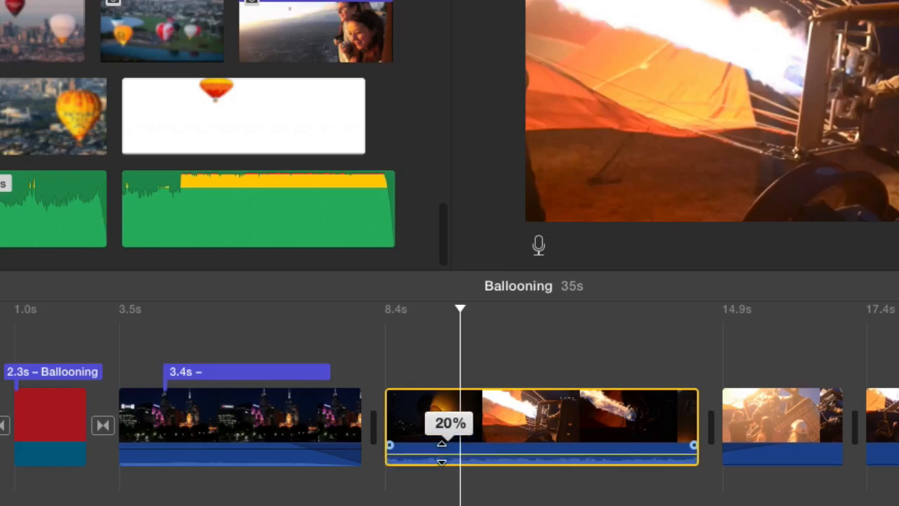
drag(441, 444, 441, 437)
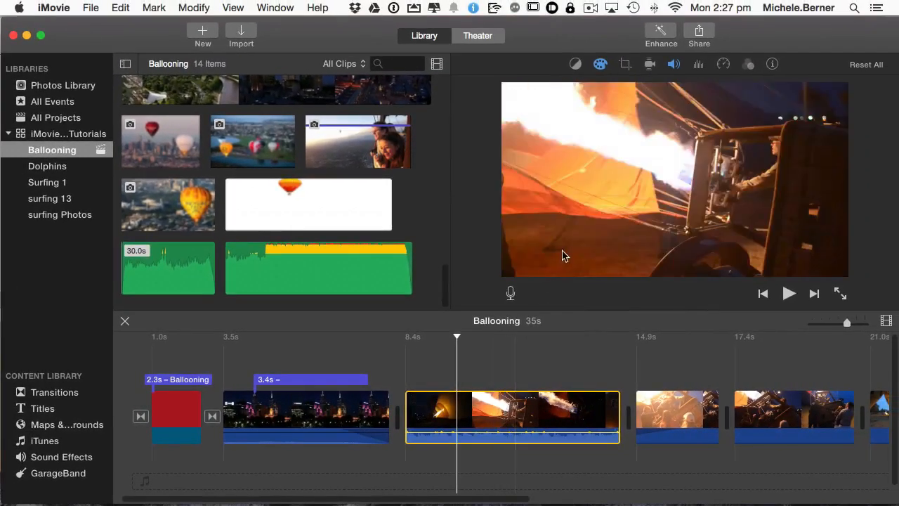
Use the Volume slider to set the burner flame clip to 114% after trying 123% and 0%.
click(674, 65)
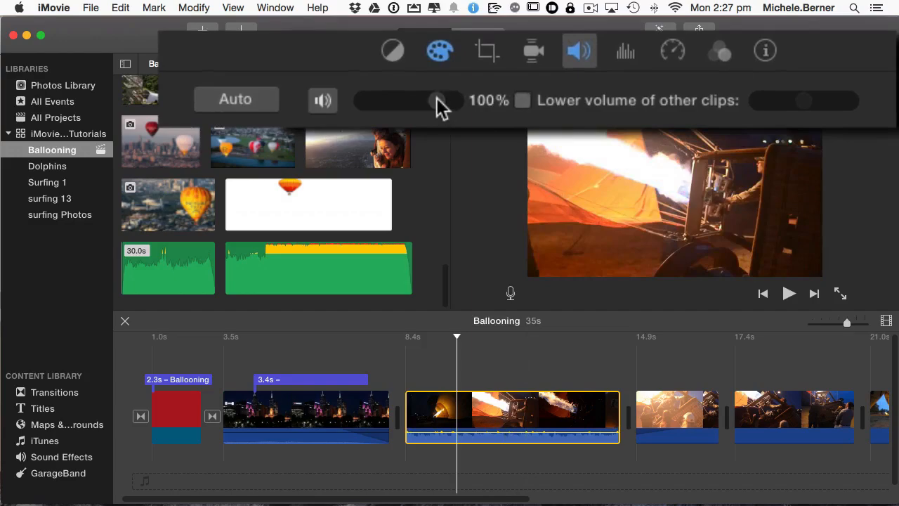
drag(428, 102, 442, 101)
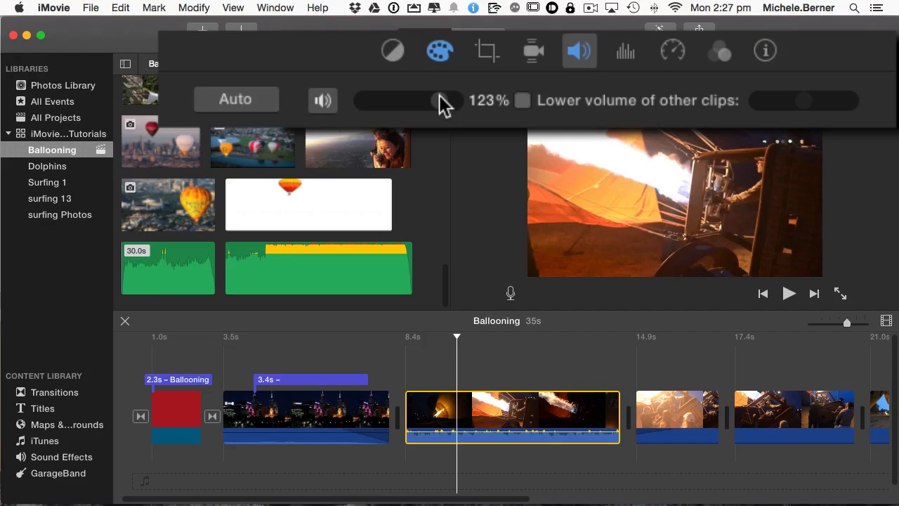
drag(442, 99, 421, 100)
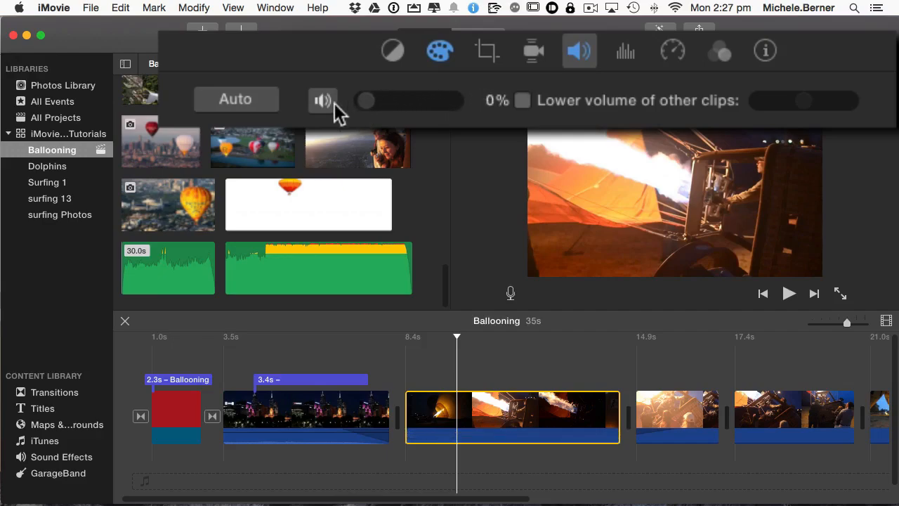
drag(362, 101, 385, 101)
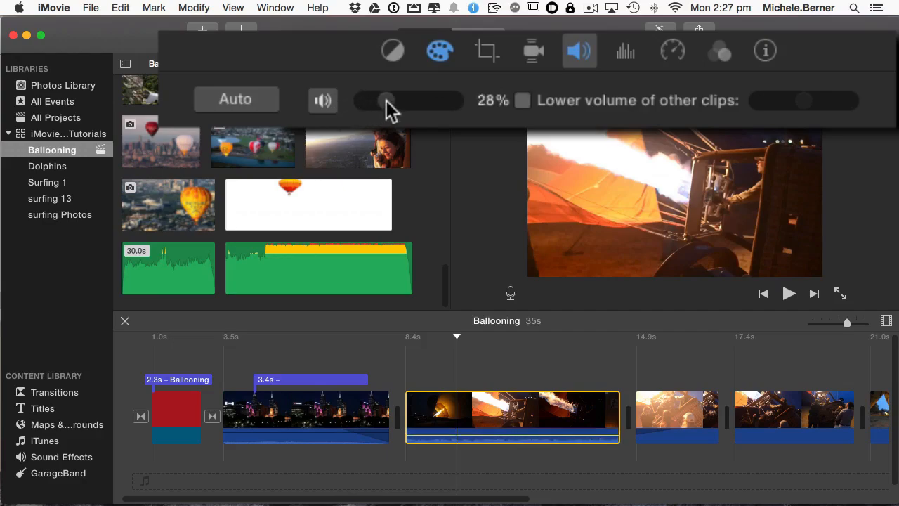
drag(387, 101, 428, 101)
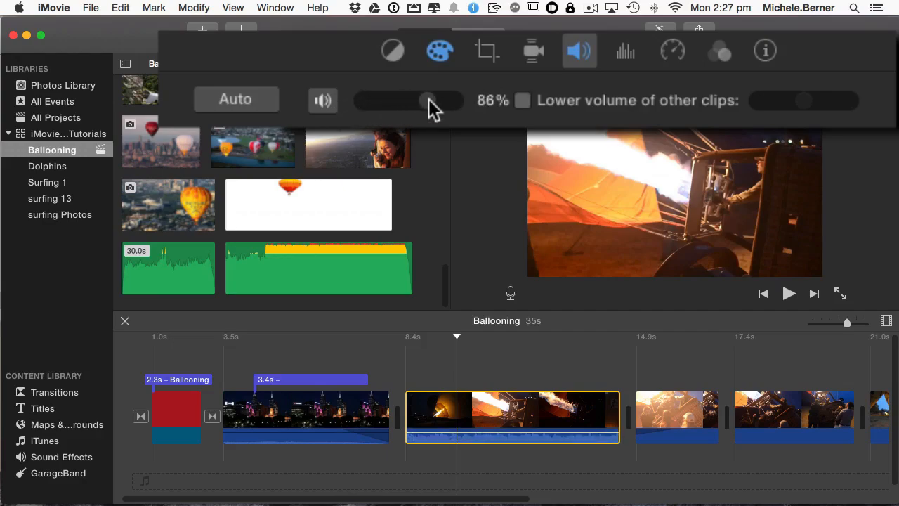
drag(429, 101, 438, 101)
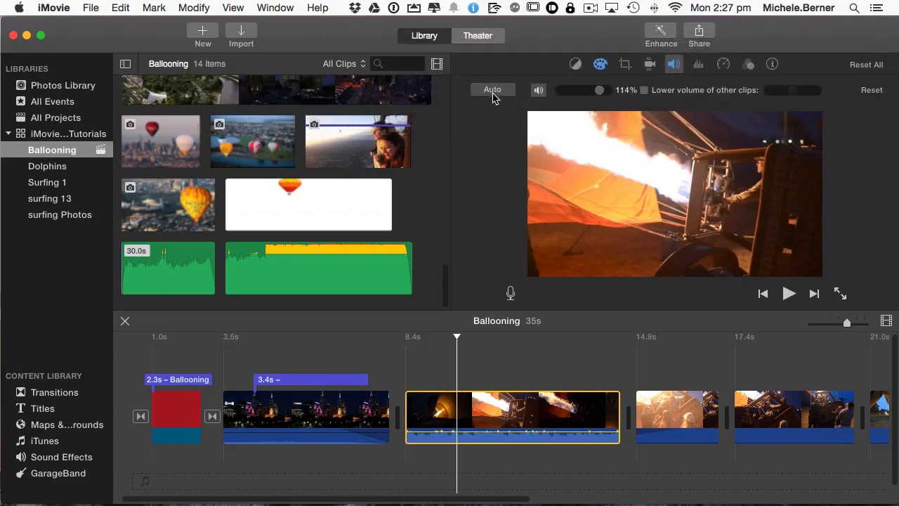
mouse_move(492, 90)
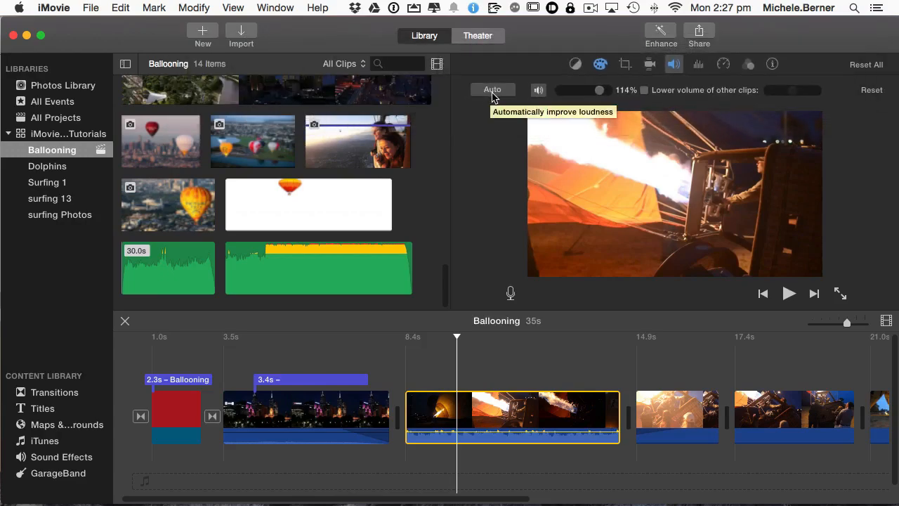
mouse_move(538, 90)
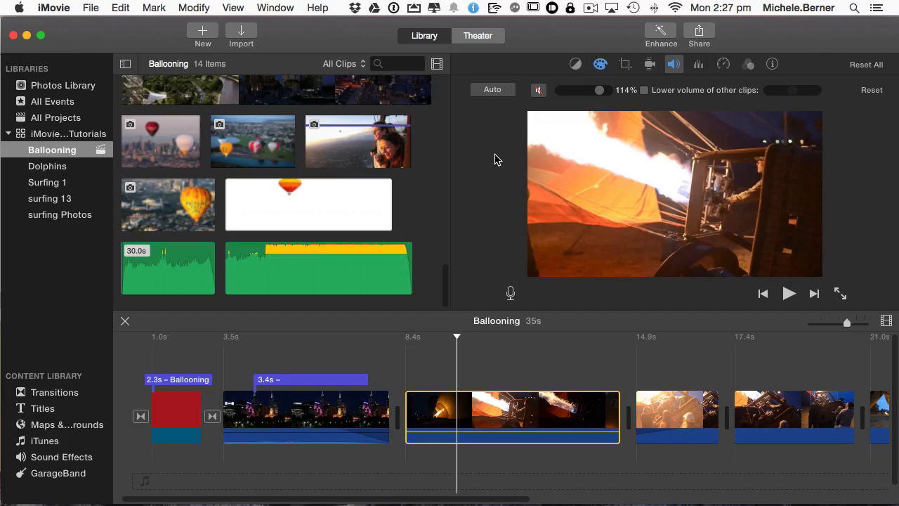
click(538, 90)
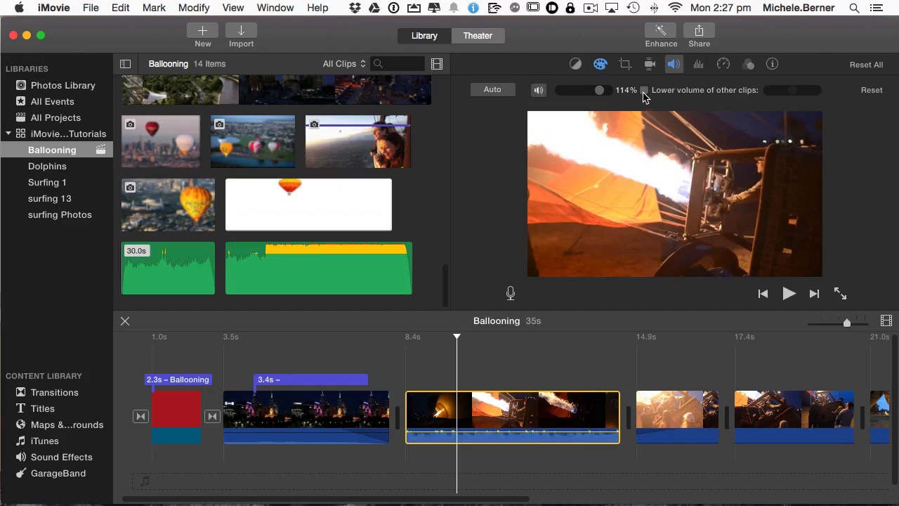
mouse_move(756, 97)
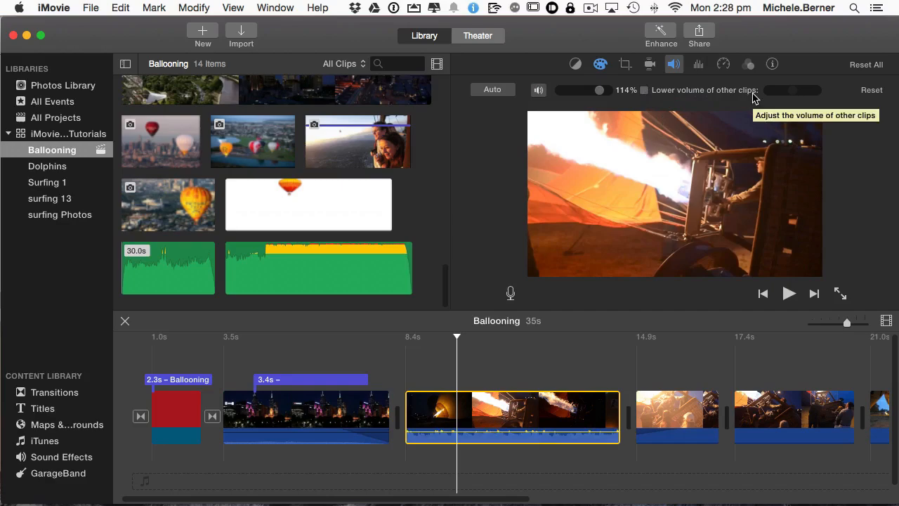
mouse_move(752, 96)
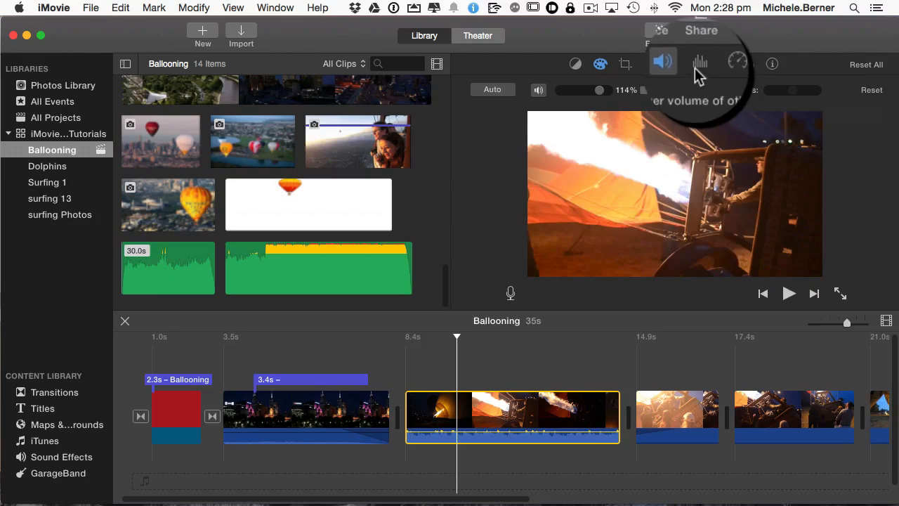
Show the Noise Reduction and Equalizer adjustments and the list of equalizer presets.
click(700, 65)
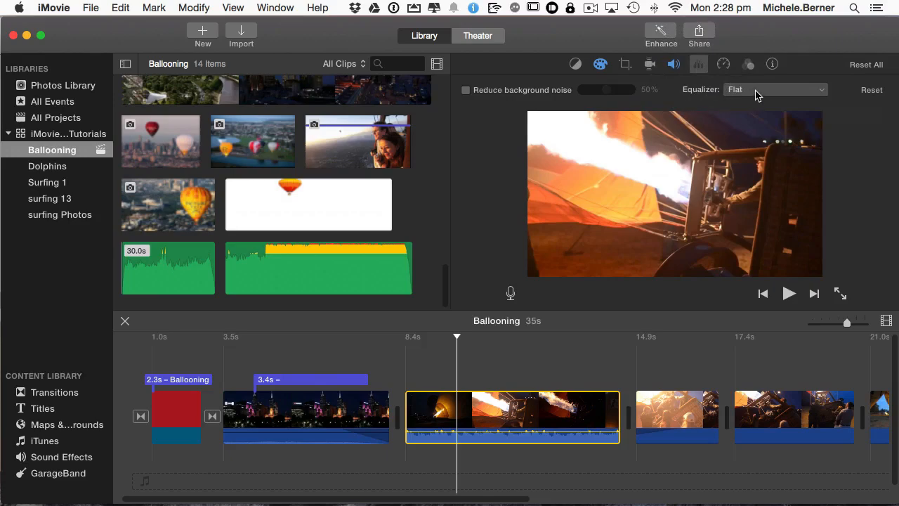
click(307, 415)
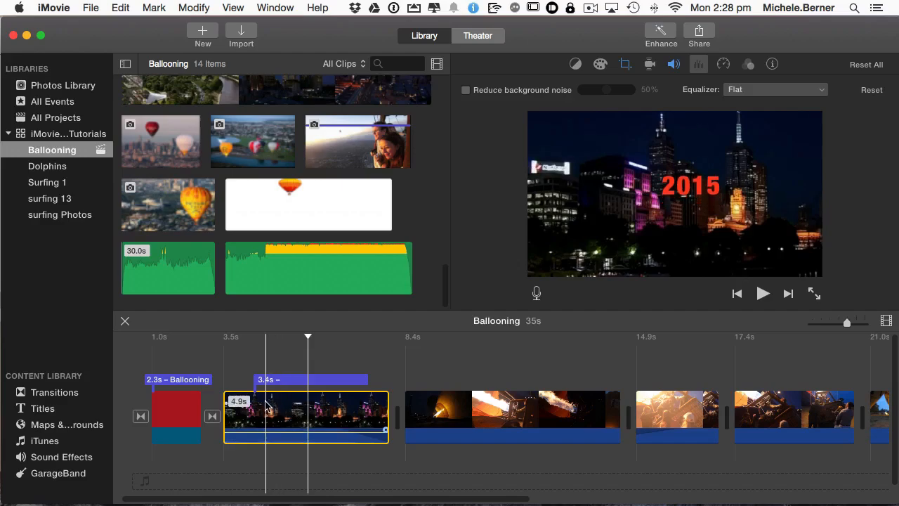
click(763, 294)
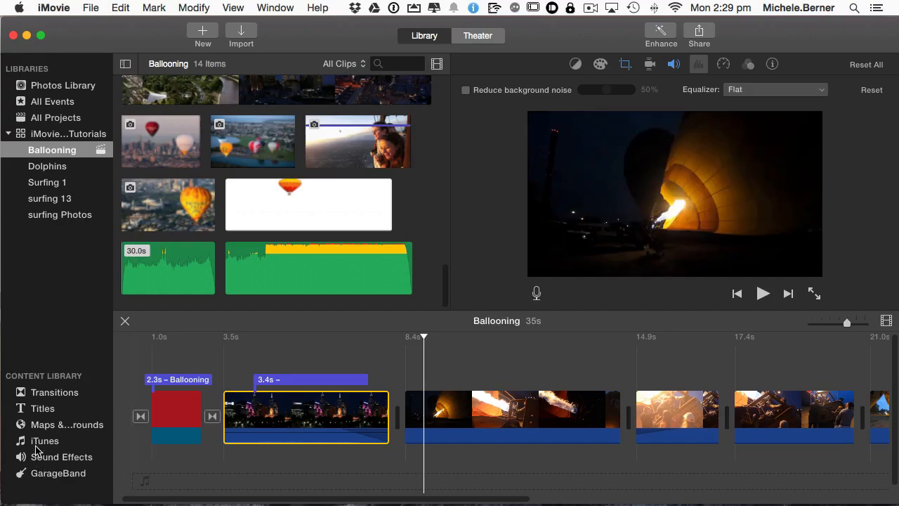
mouse_move(45, 442)
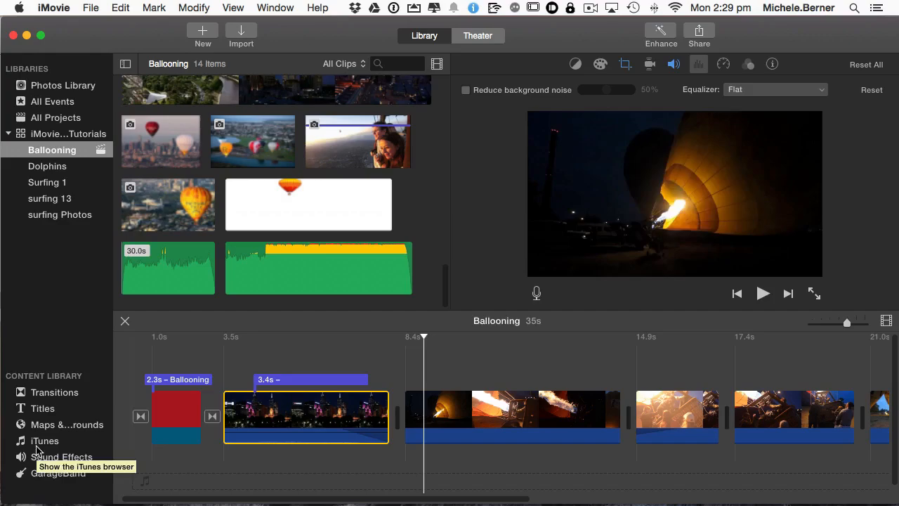
Show the iTunes song list from the Content Library sidebar.
click(45, 441)
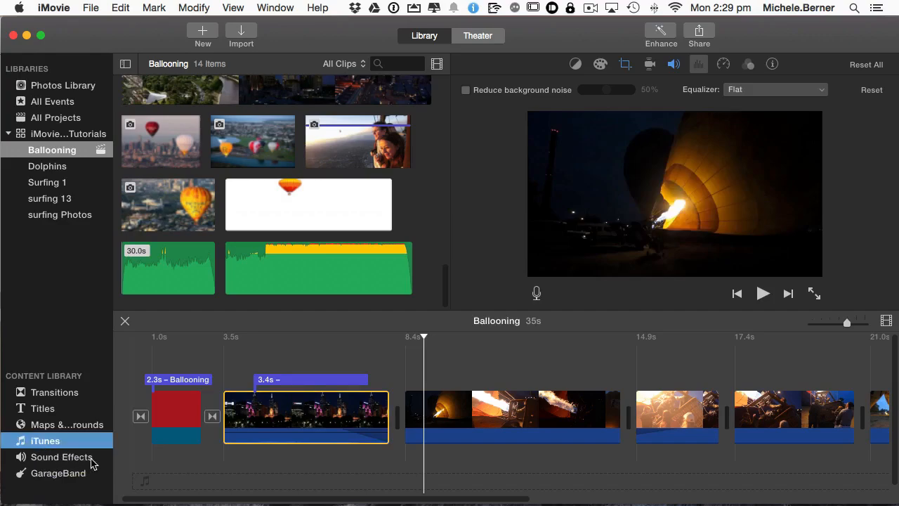
click(45, 441)
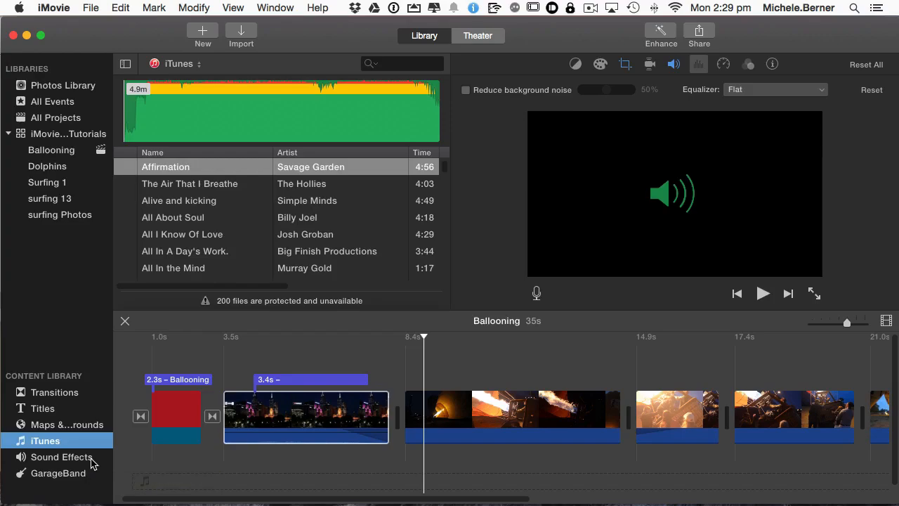
mouse_move(169, 222)
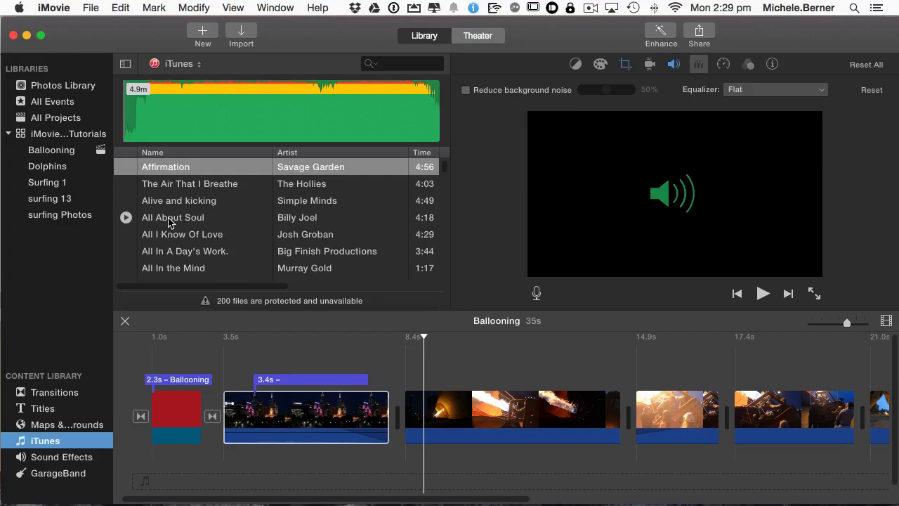
mouse_move(105, 329)
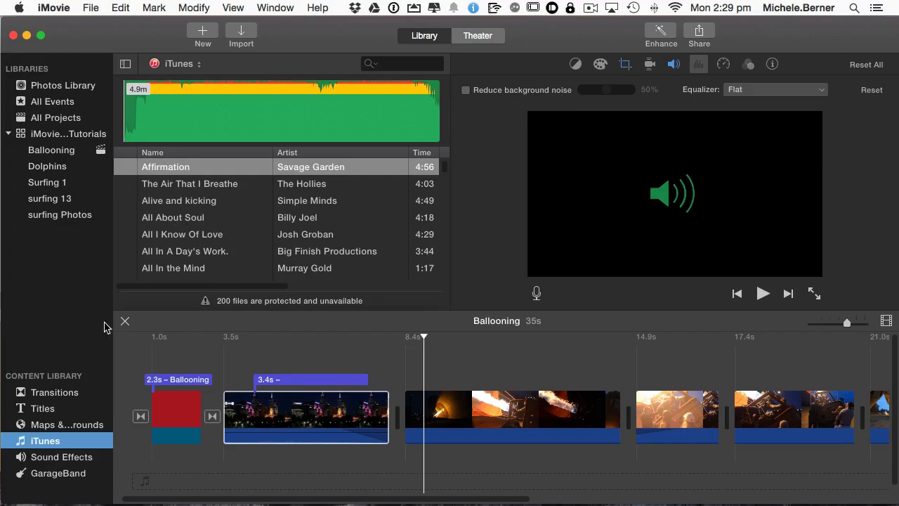
mouse_move(53, 478)
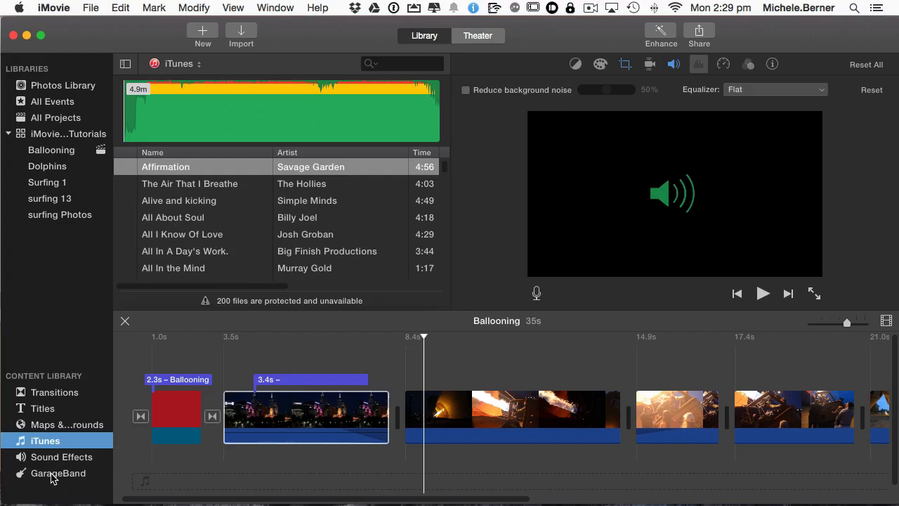
In the Sound Effects collection, search for 'city' and then 'traffic'.
click(59, 473)
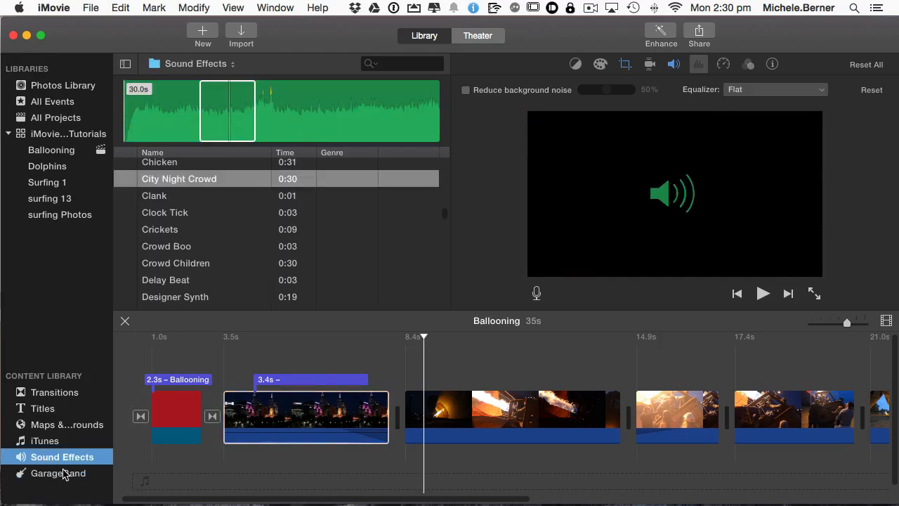
mouse_move(57, 472)
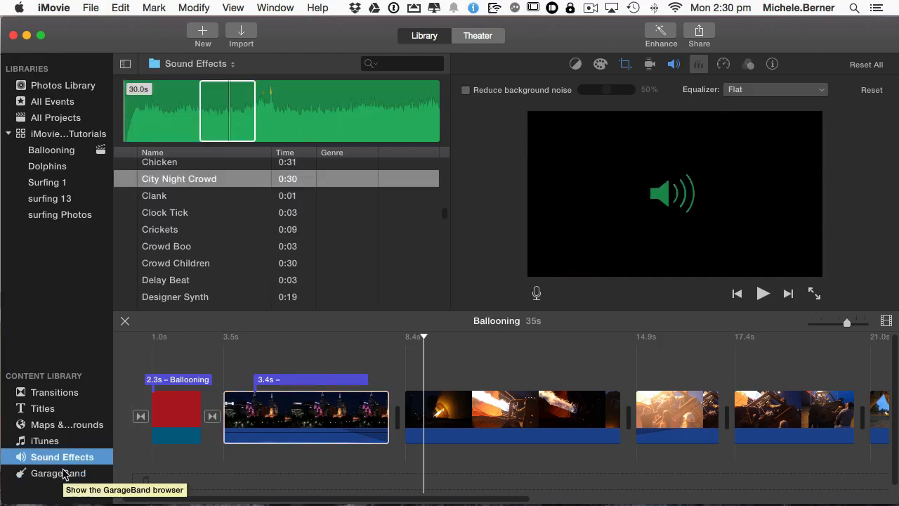
mouse_move(45, 441)
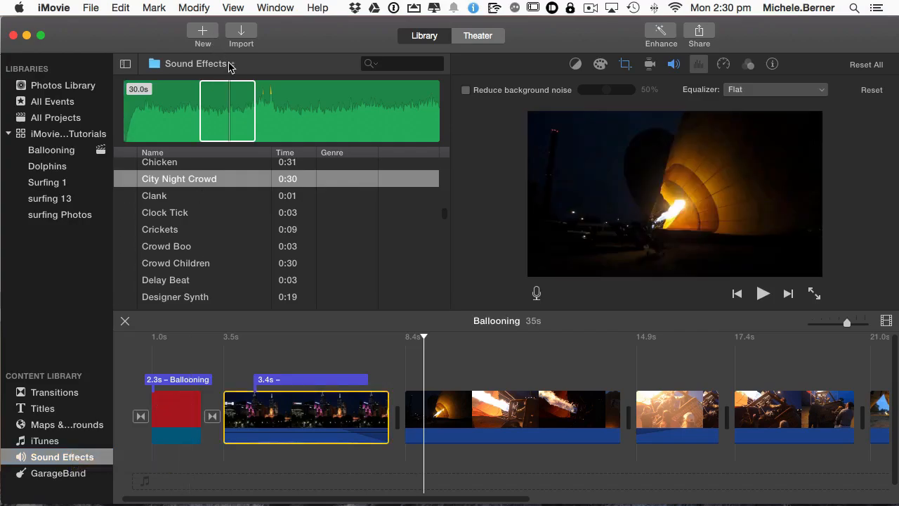
click(197, 63)
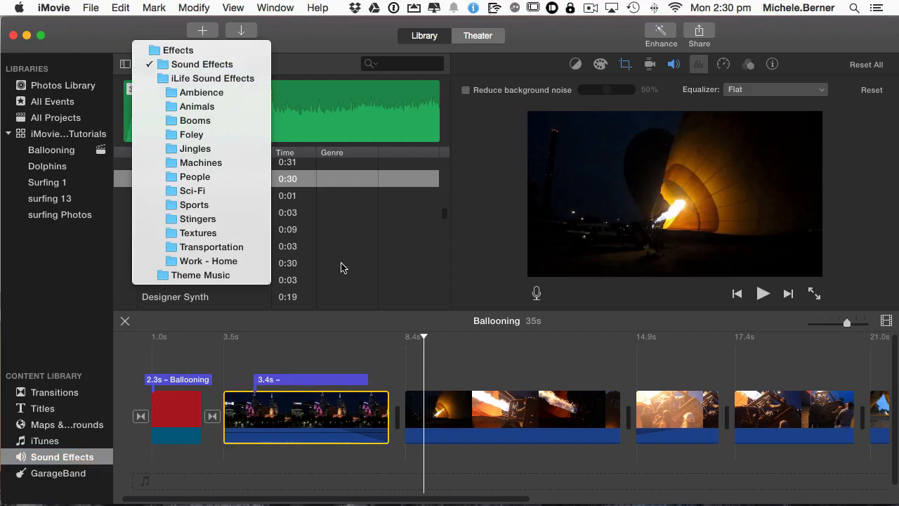
mouse_move(362, 253)
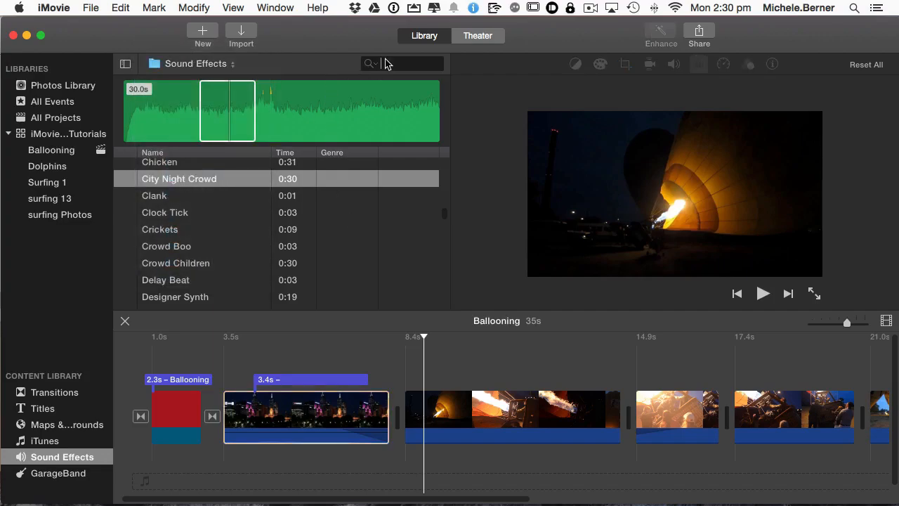
text(city)
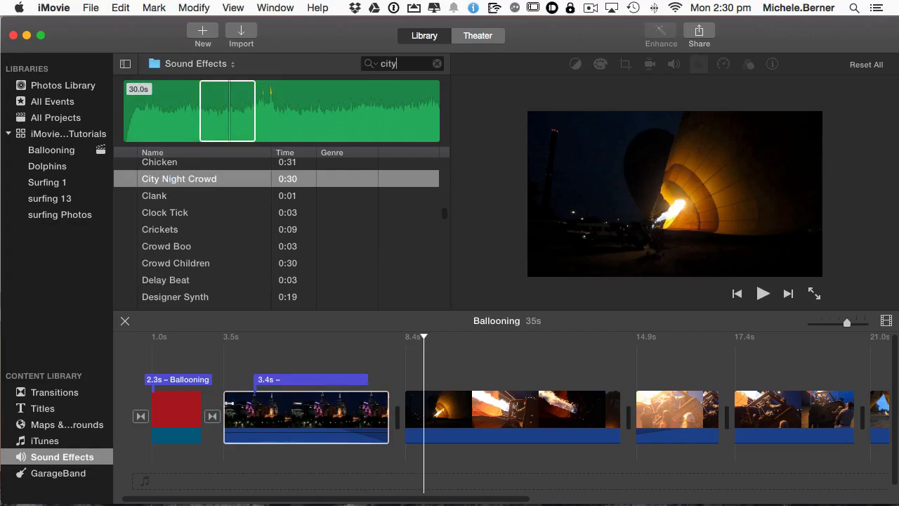
click(180, 178)
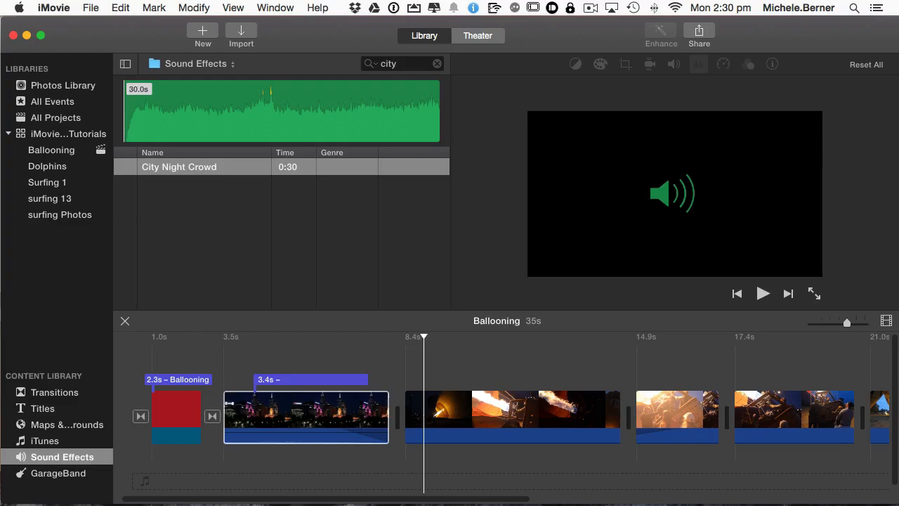
click(179, 165)
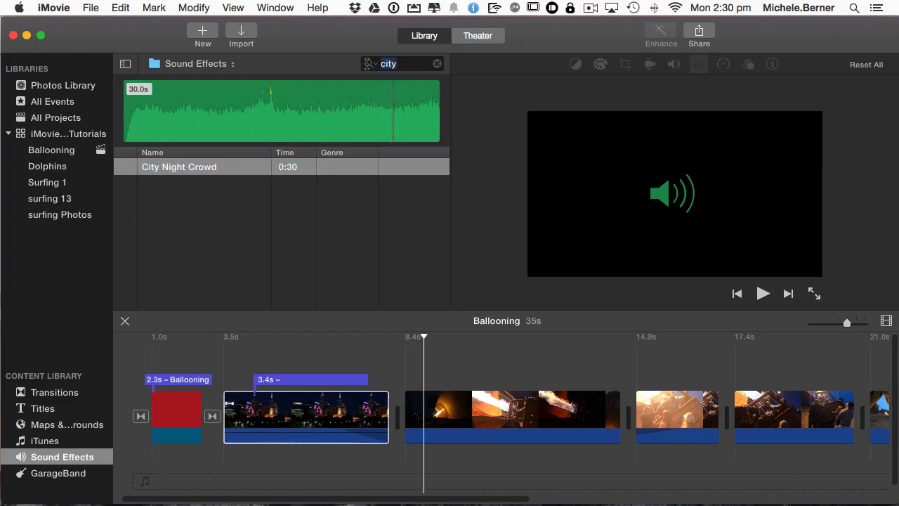
click(437, 65)
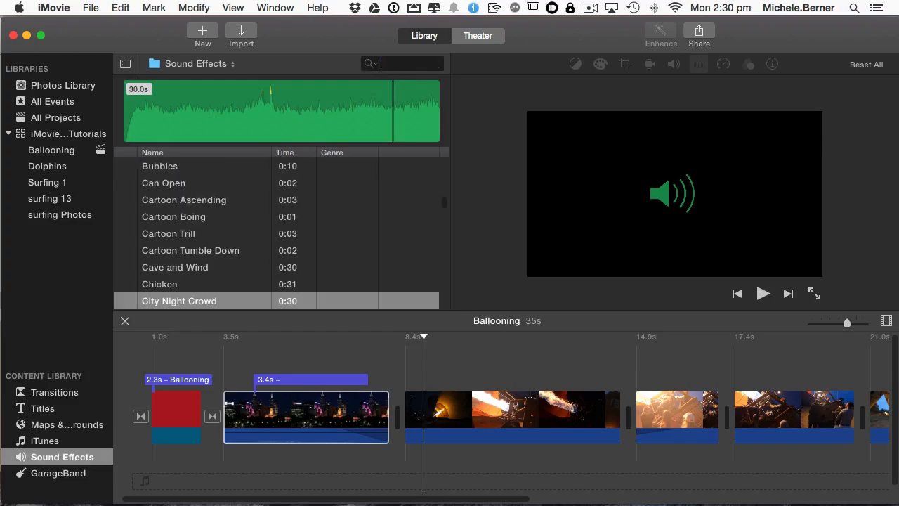
text(traffic)
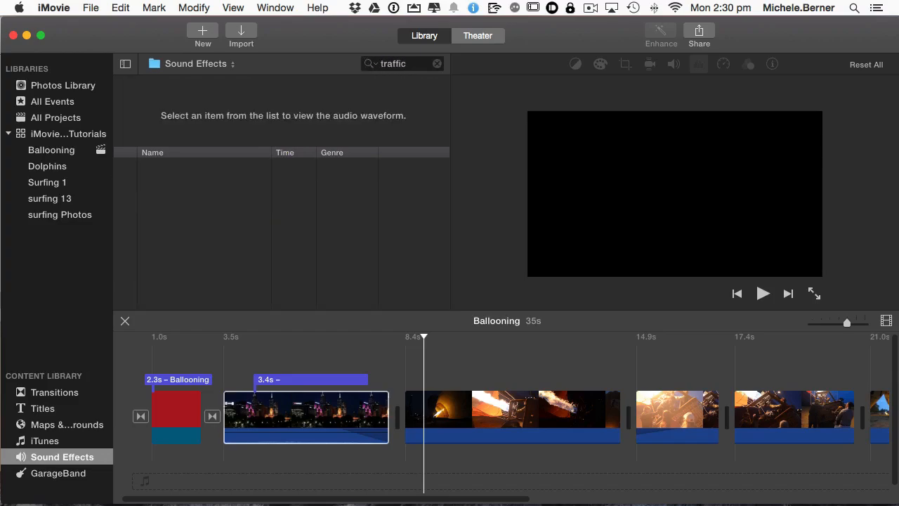
Return to the full Sound Effects collection and scroll down to City Night Crowd.
click(200, 63)
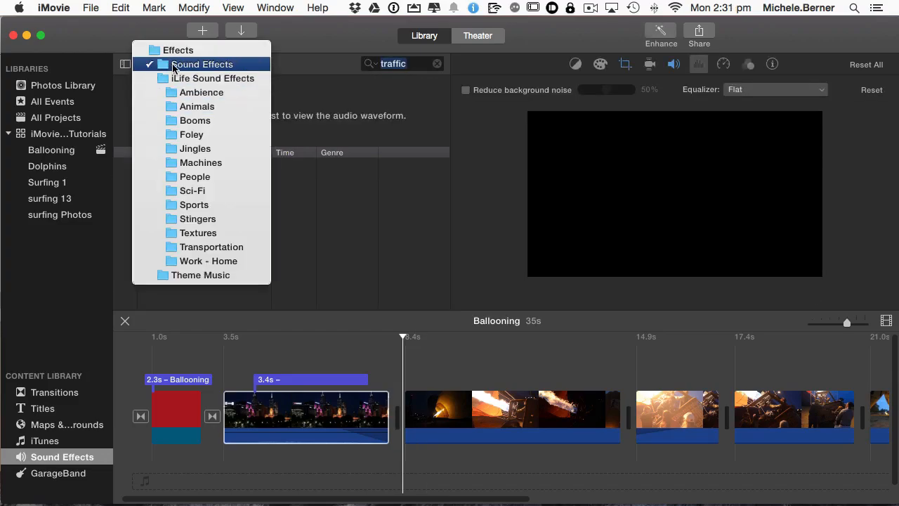
click(202, 64)
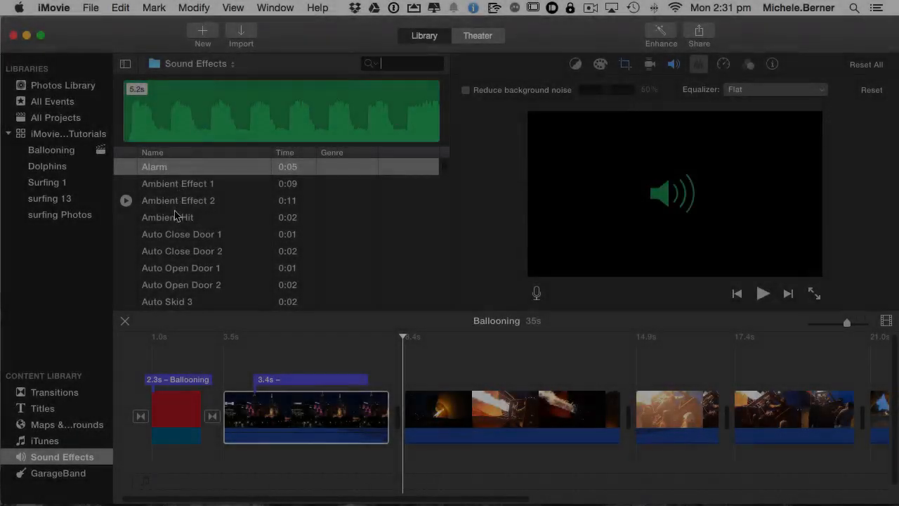
scroll(down, 3)
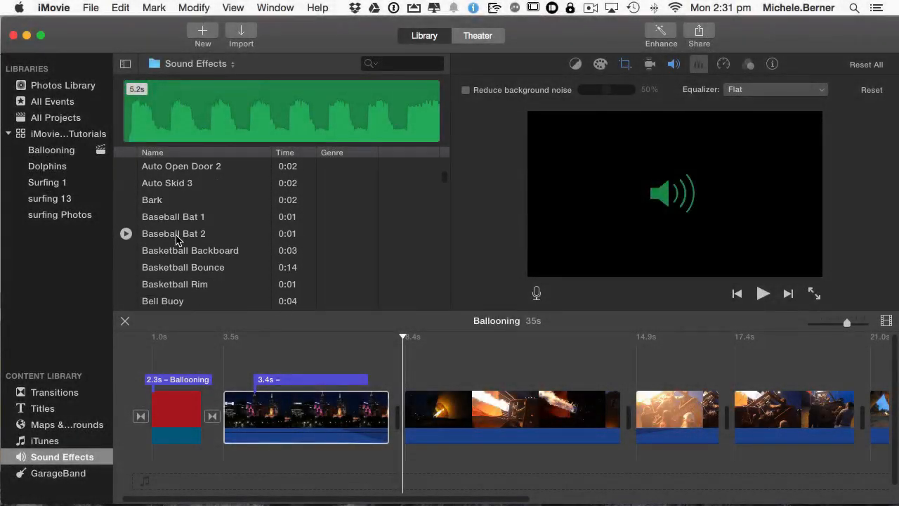
scroll(down, 3)
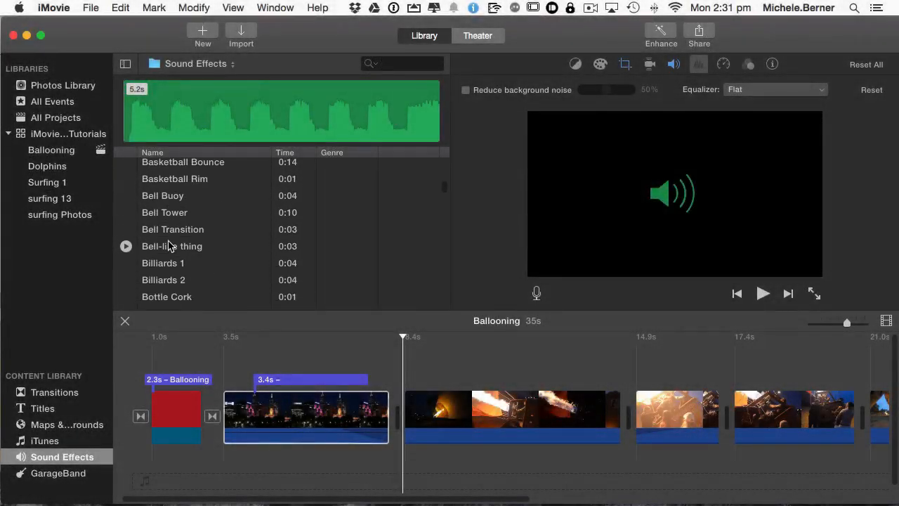
scroll(down, 3)
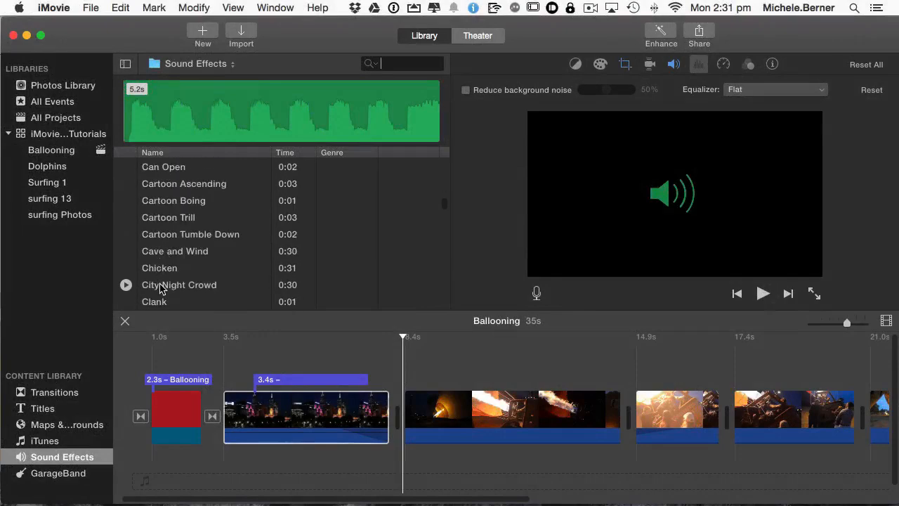
Preview City Night Crowd, mark a 5-second range and place it under the second clip.
click(180, 283)
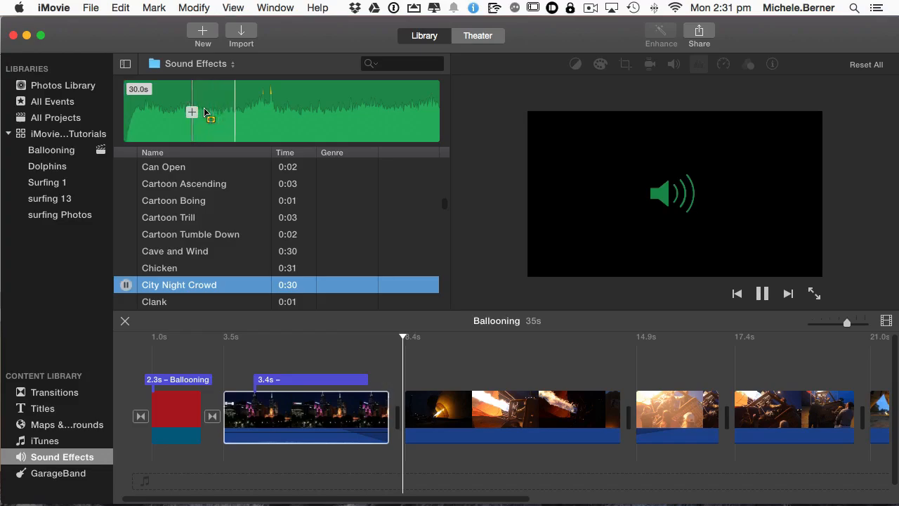
click(762, 294)
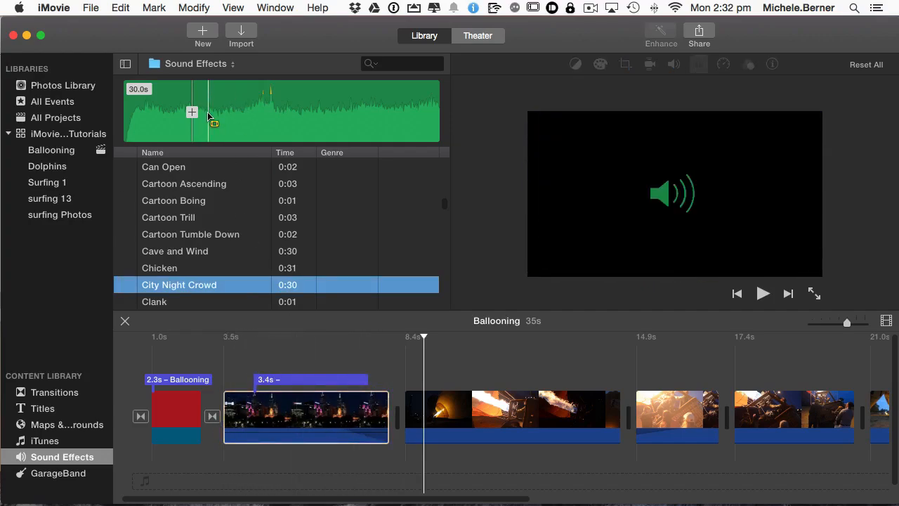
drag(197, 111, 269, 111)
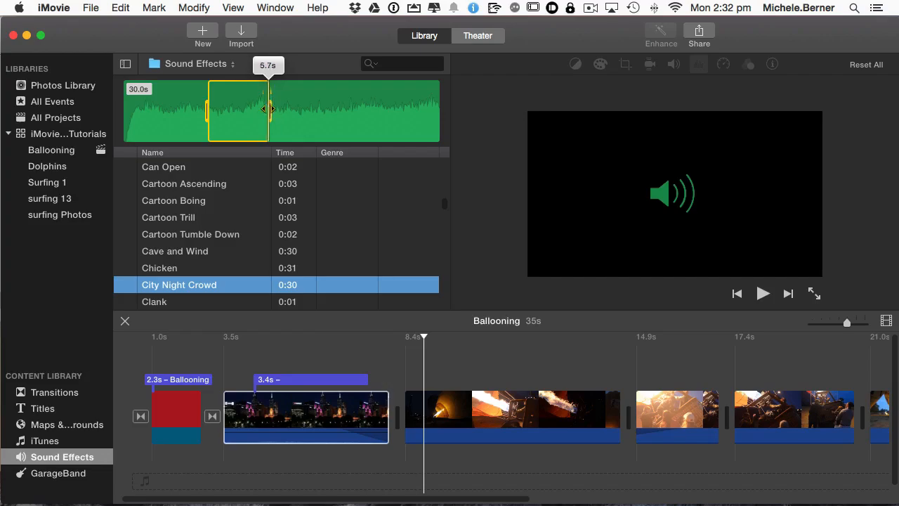
drag(270, 110, 260, 110)
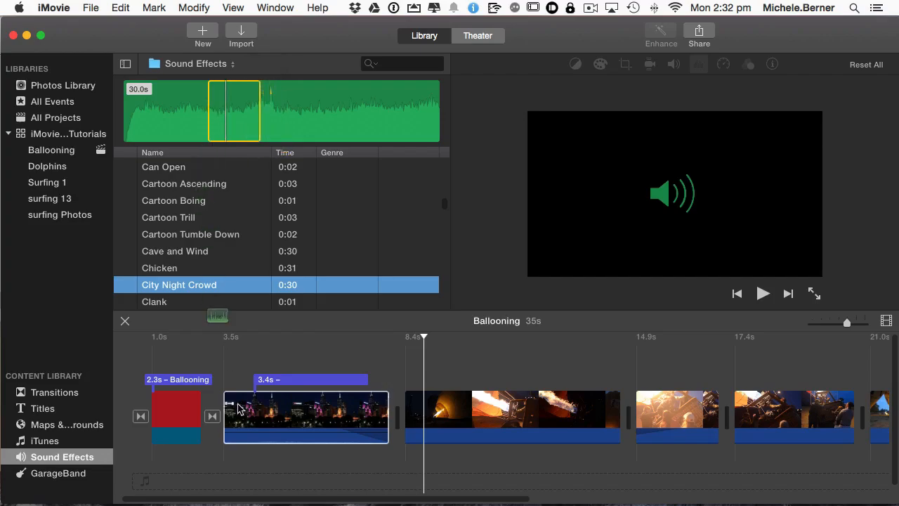
drag(180, 284, 320, 457)
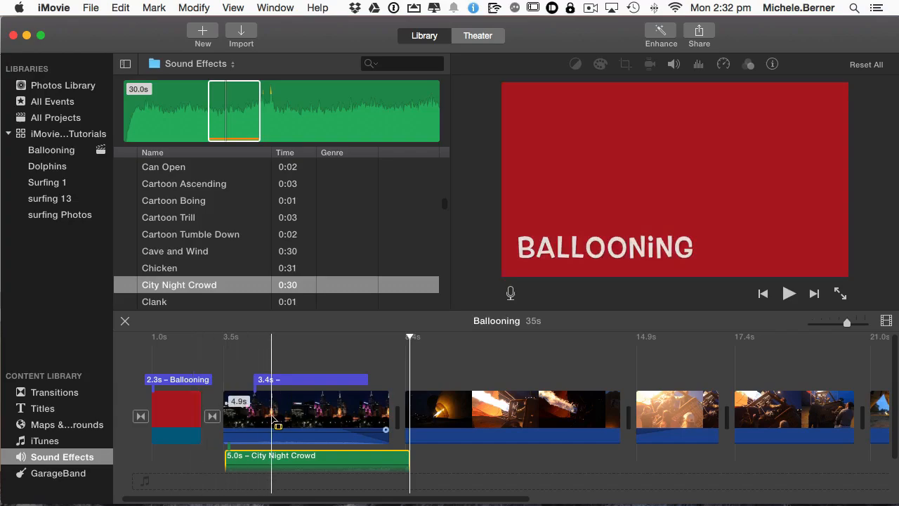
click(283, 428)
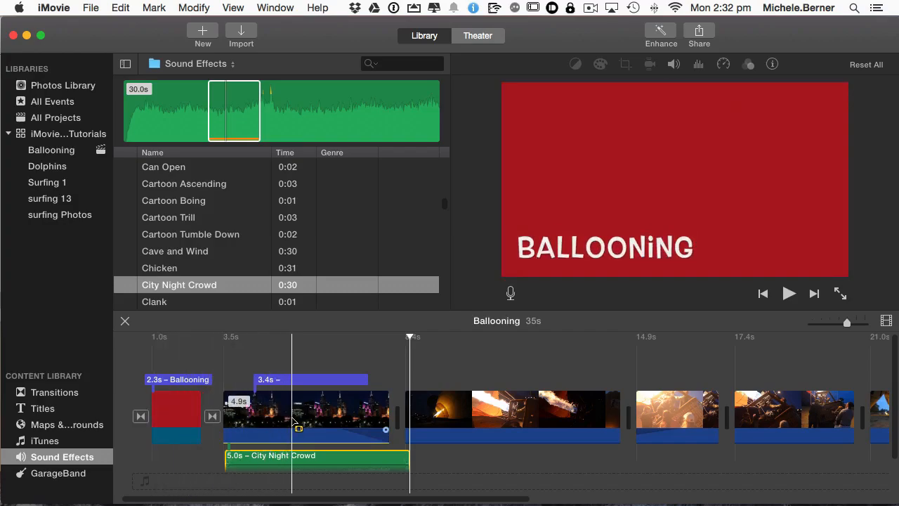
right_click(296, 415)
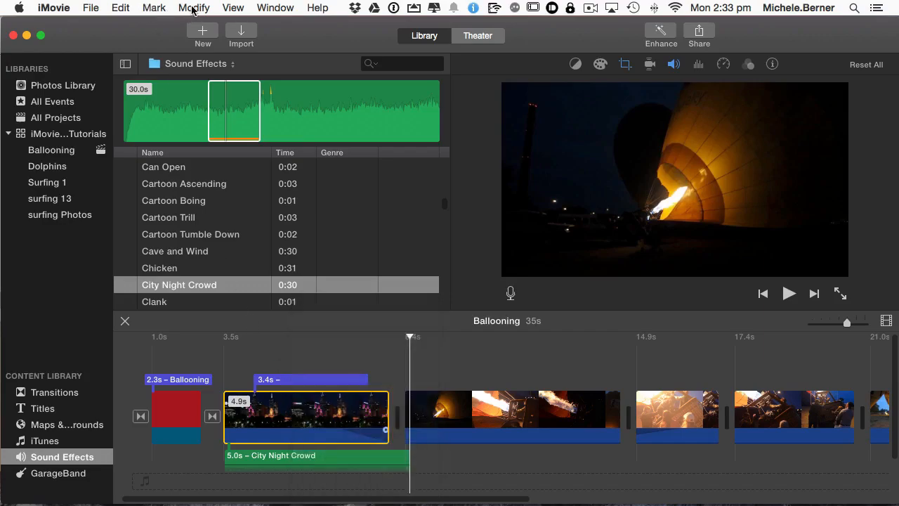
click(194, 8)
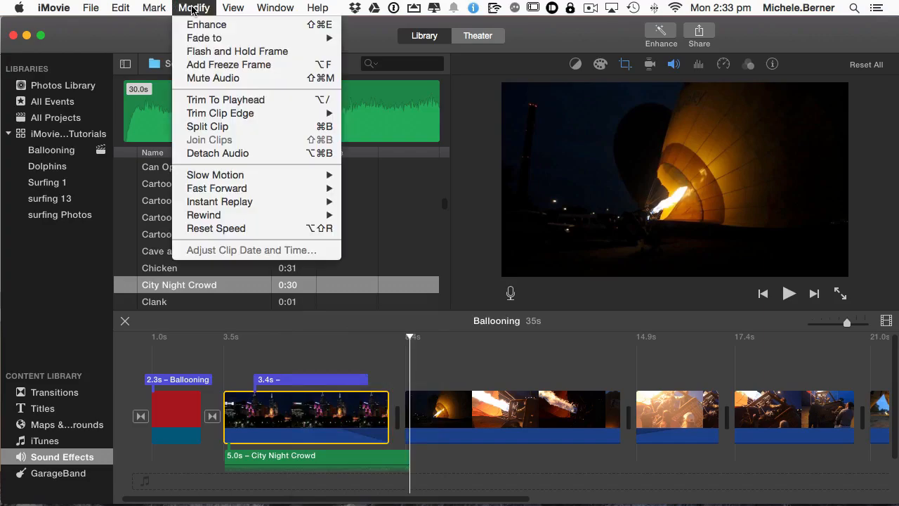
mouse_move(218, 153)
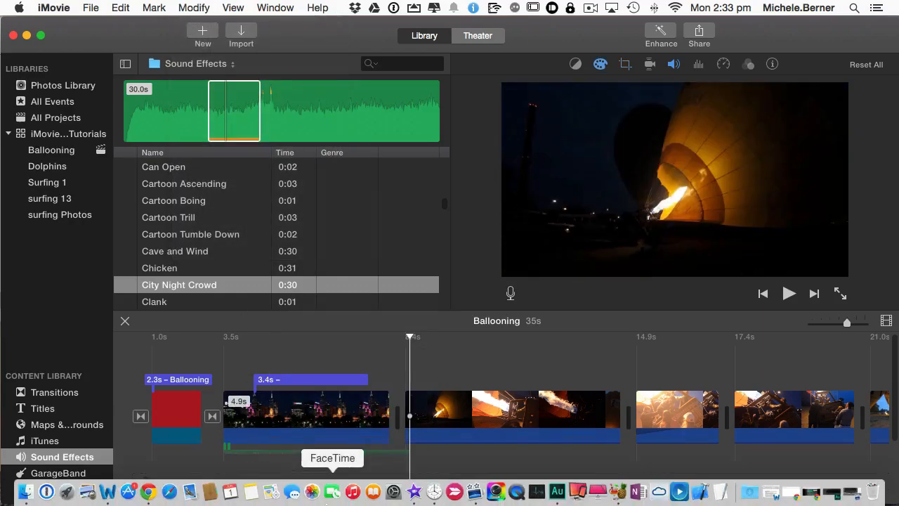
Move the Melbourne City audio aside and trim City Night Crowd to 4.8 seconds.
drag(179, 284, 316, 449)
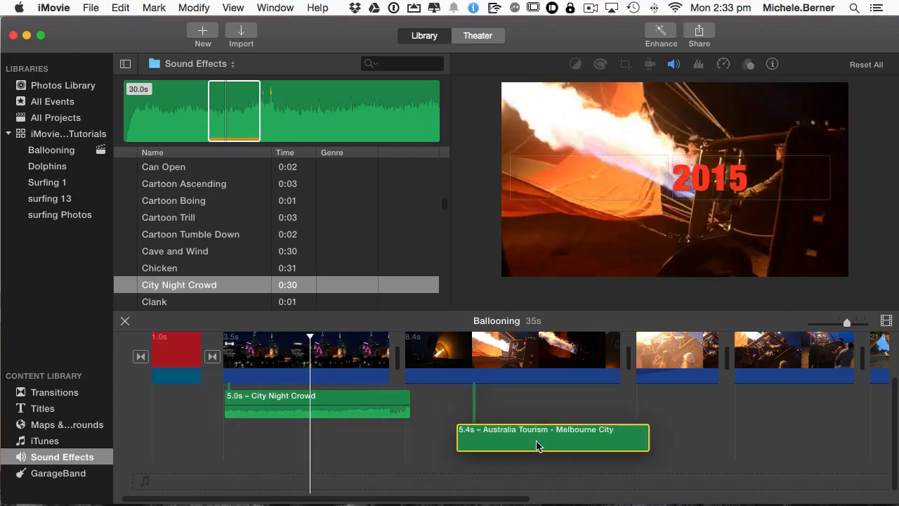
drag(554, 439, 767, 421)
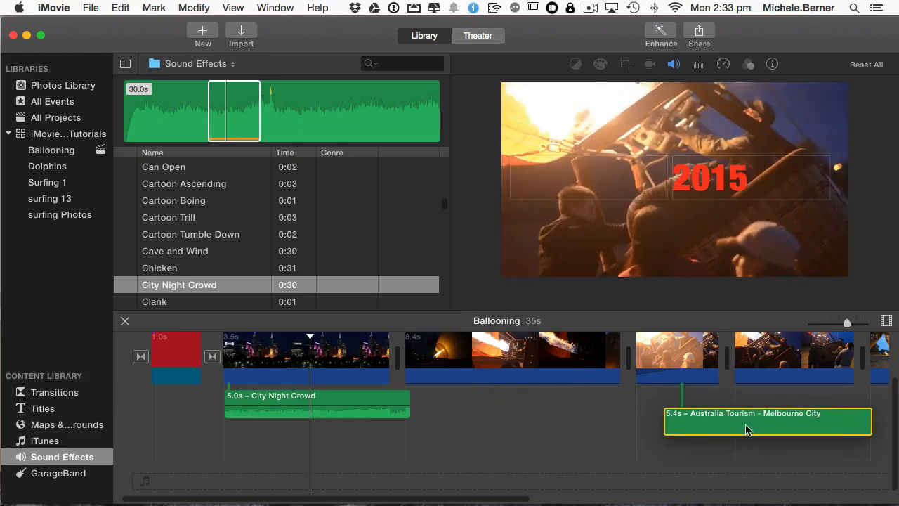
drag(767, 422, 565, 405)
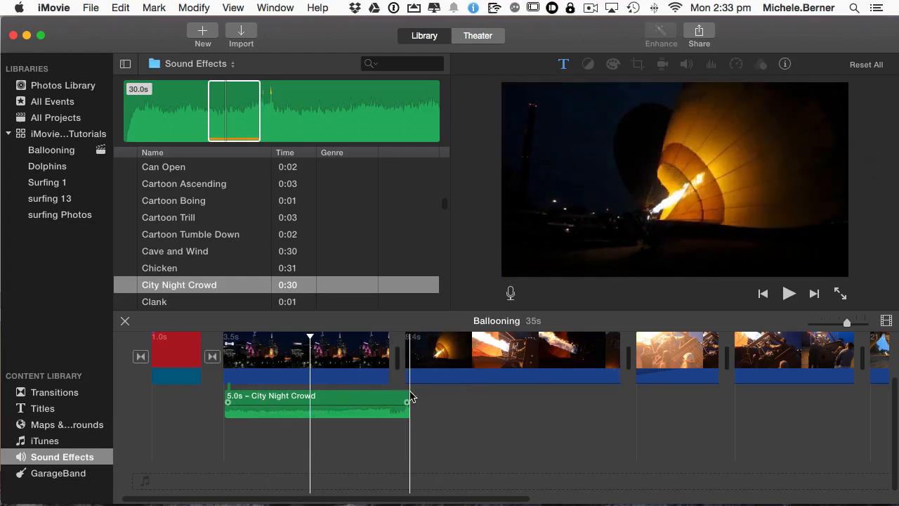
drag(410, 402, 388, 402)
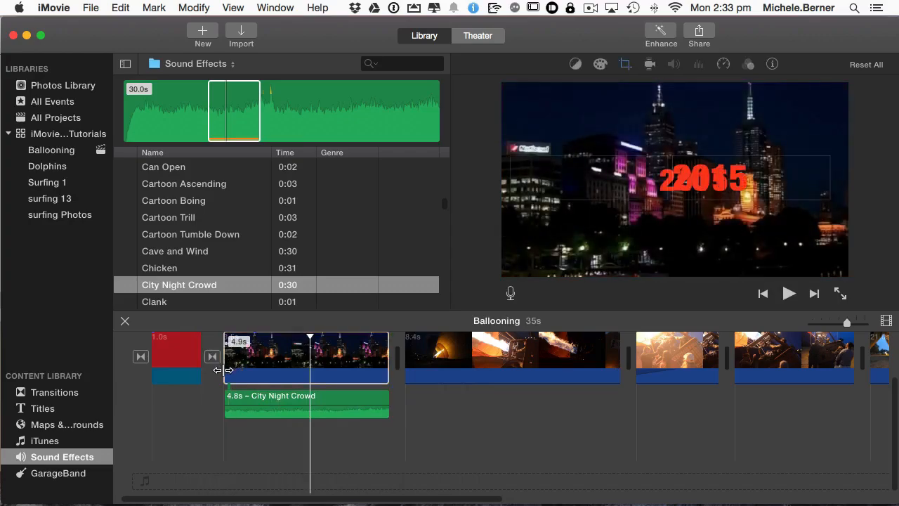
Add a one-second fade-in and a fade-out to the City Night Crowd audio, checking by playback.
click(789, 294)
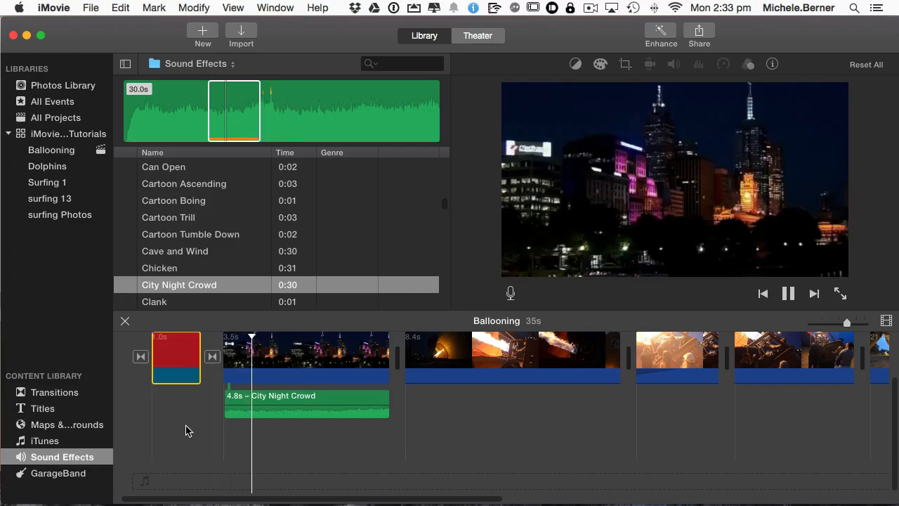
click(788, 294)
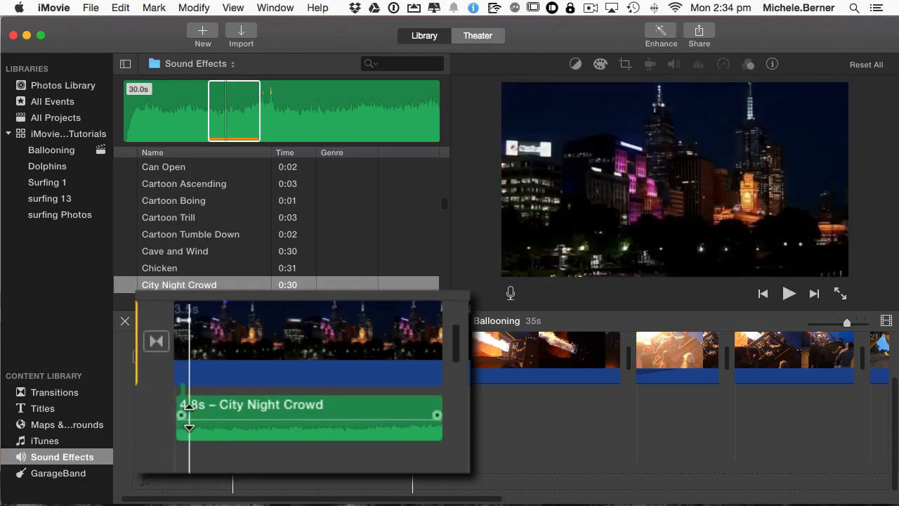
mouse_move(189, 425)
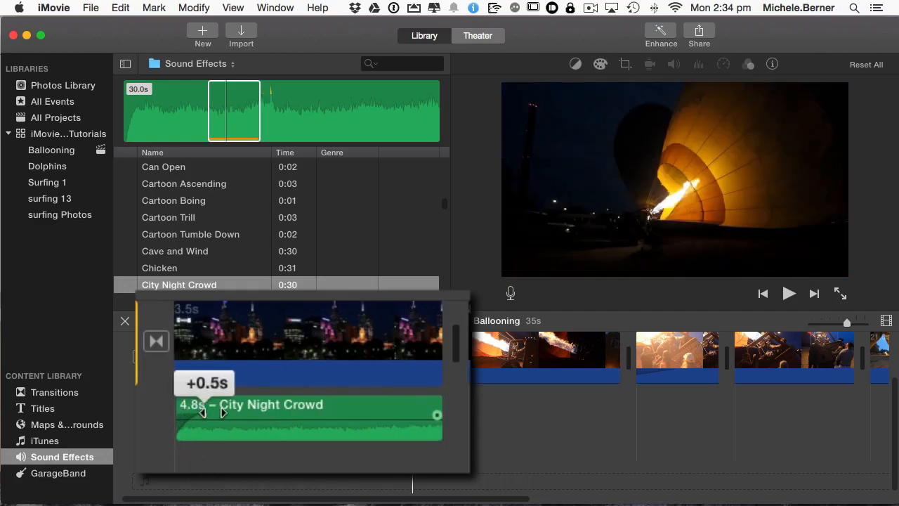
drag(204, 415, 236, 415)
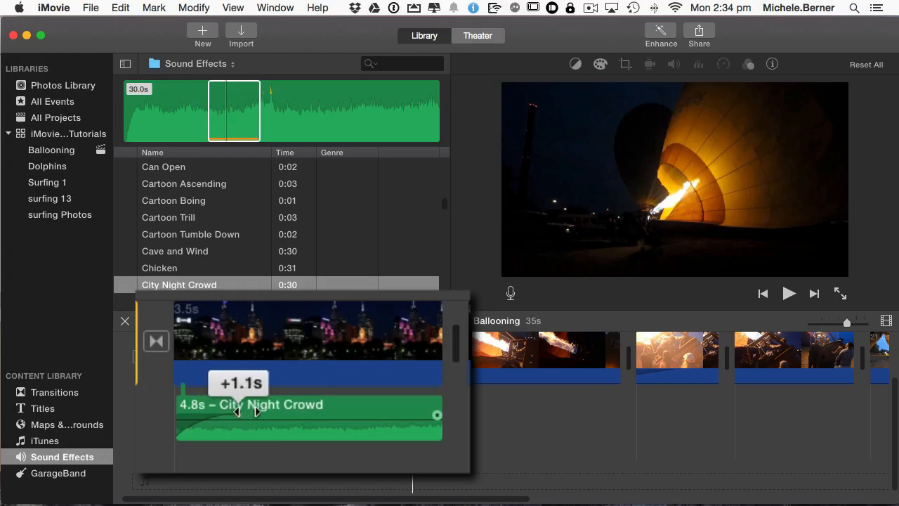
drag(256, 410, 232, 411)
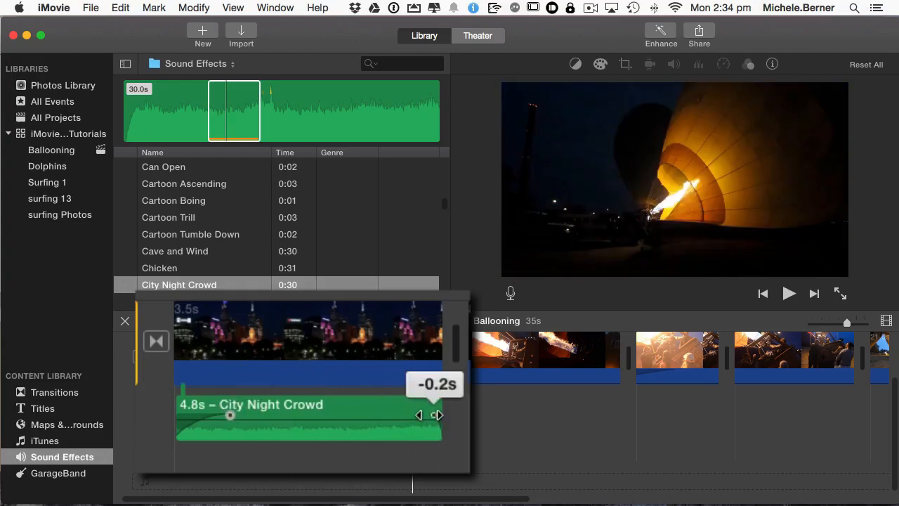
drag(436, 415, 391, 415)
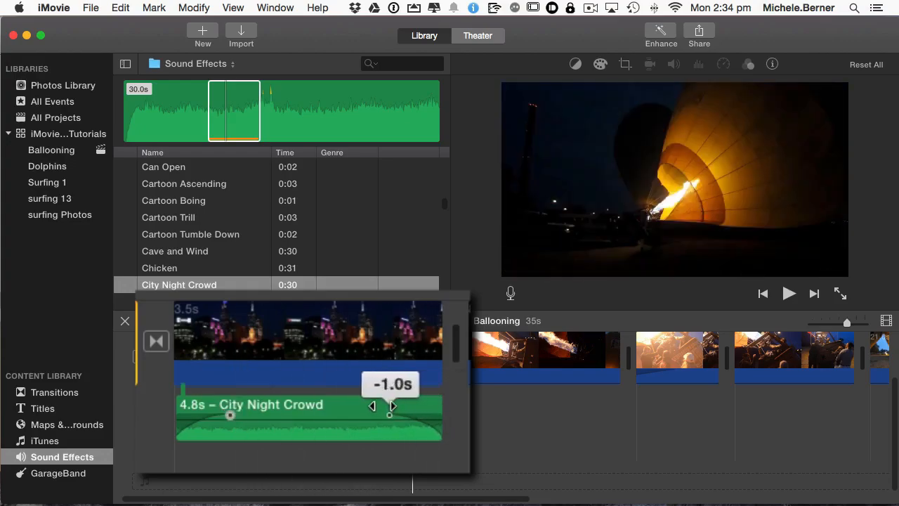
click(788, 294)
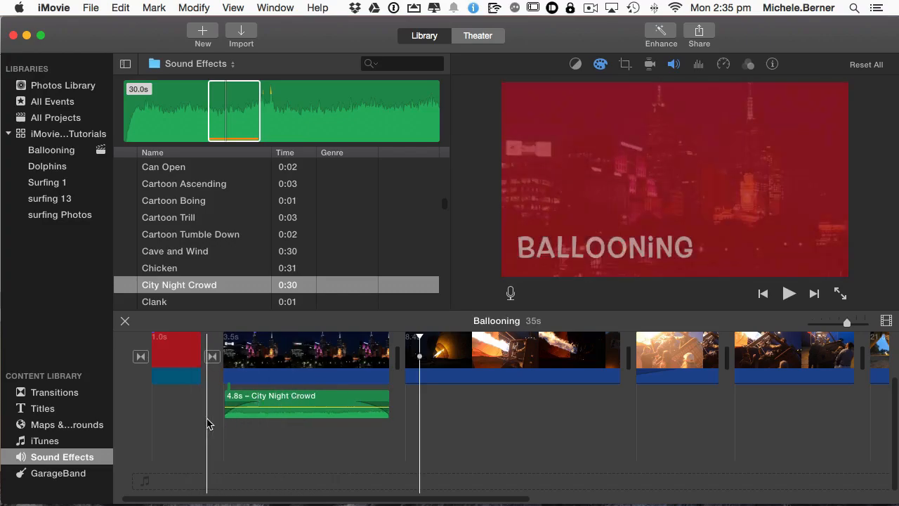
Play the opening to hear the crowd fades, then show the Ballooning event's 14 clips.
click(788, 294)
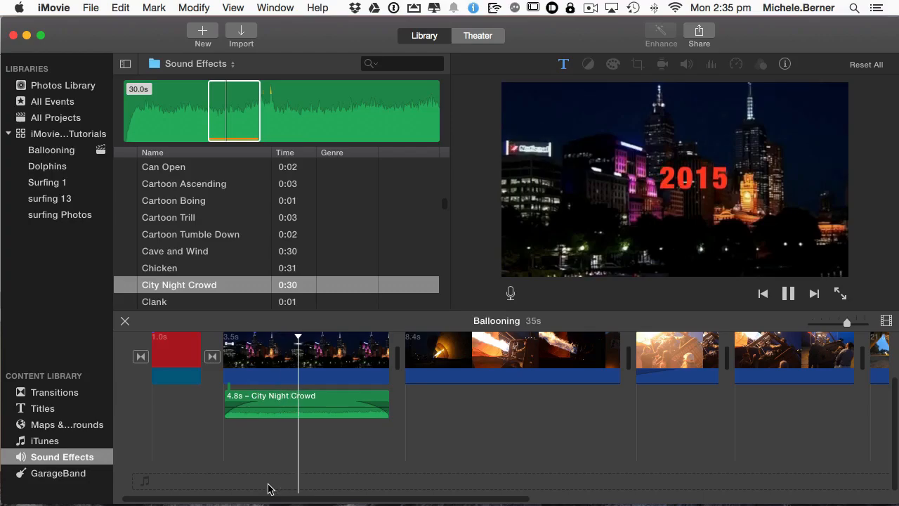
click(788, 294)
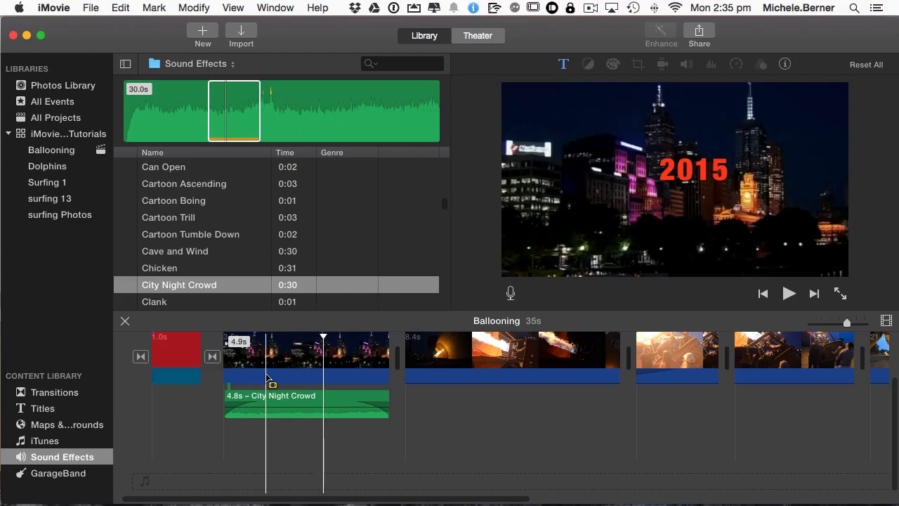
click(52, 149)
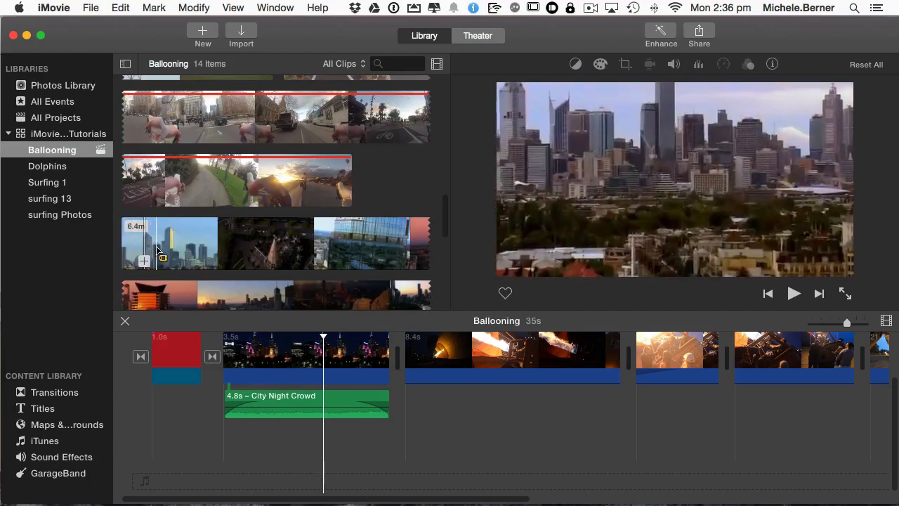
Preview the city skyline clip briefly and stop it.
click(794, 294)
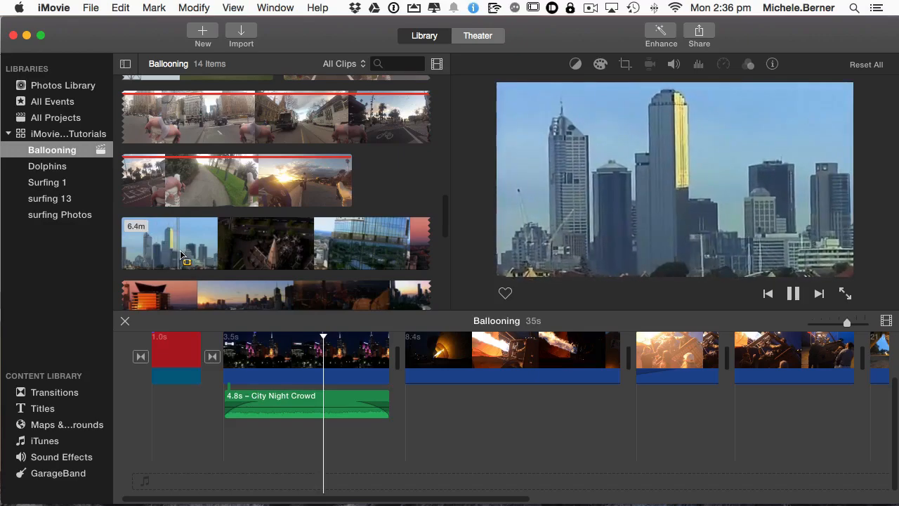
click(792, 294)
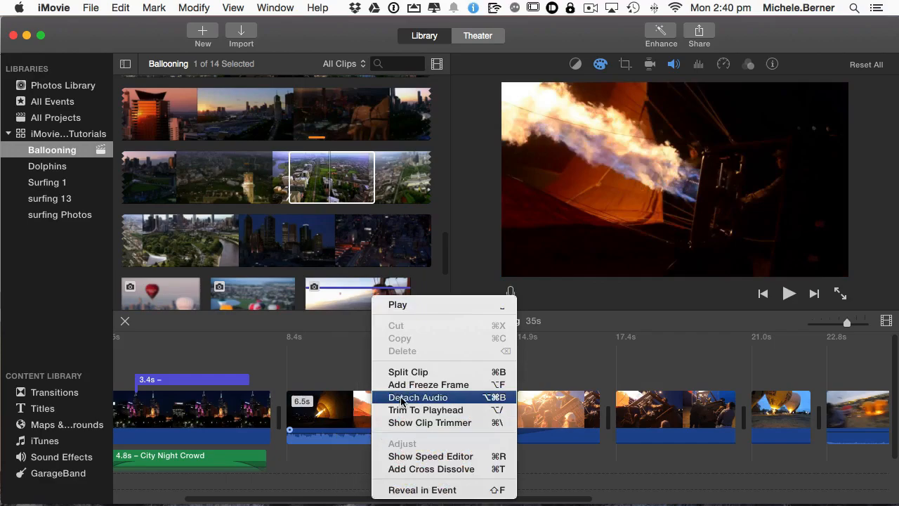
Close the burner-flame clip's shortcut menu unchanged and scroll down the event.
click(417, 396)
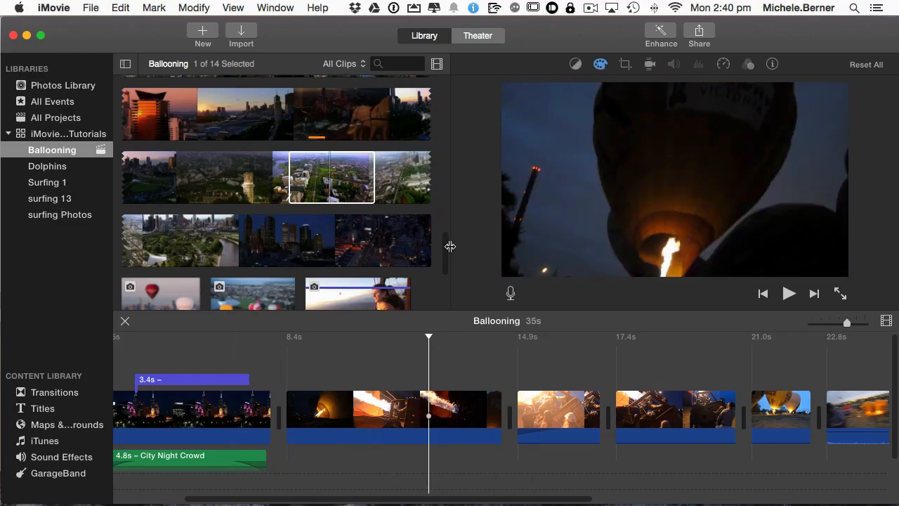
scroll(down, 3)
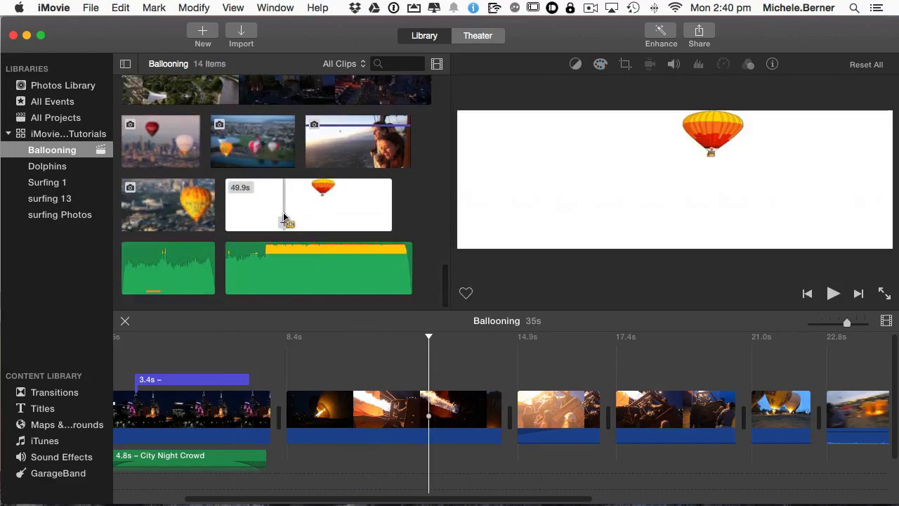
mouse_move(288, 222)
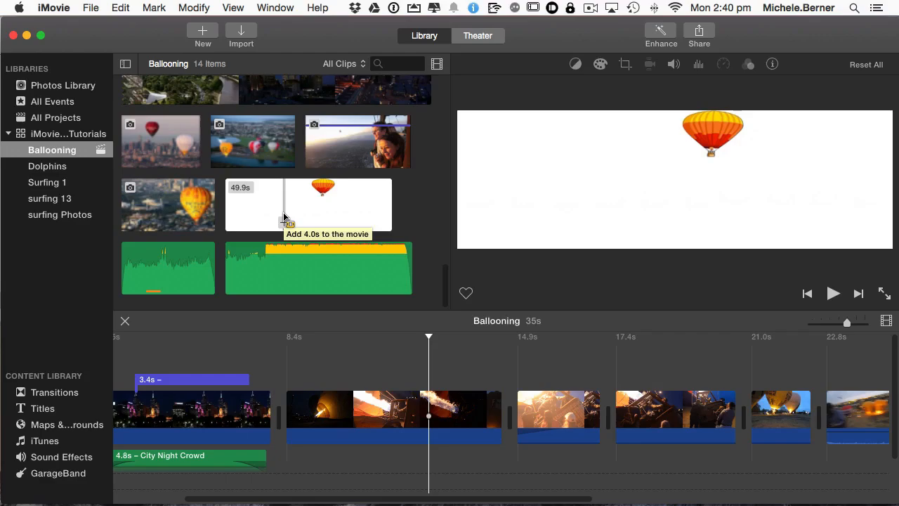
mouse_move(326, 214)
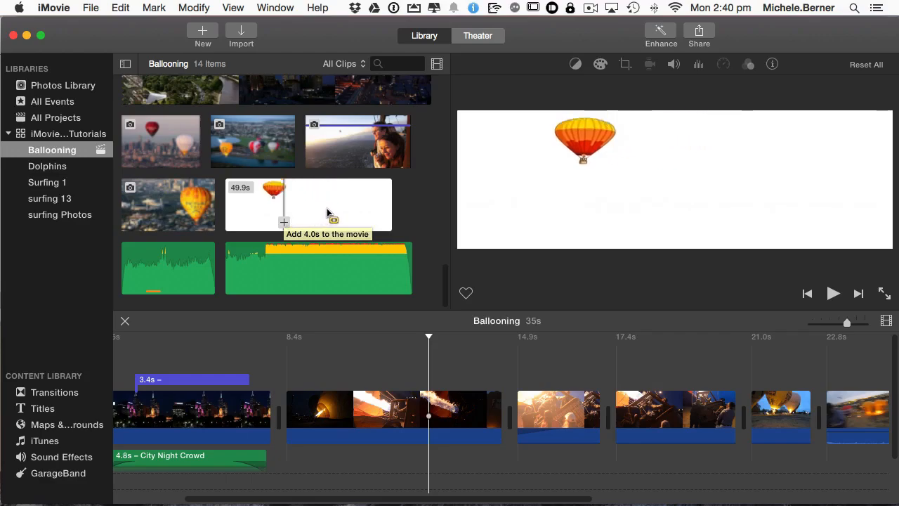
Play the balloon clip to hear it, then mark the portion of balloon sound to use.
click(833, 294)
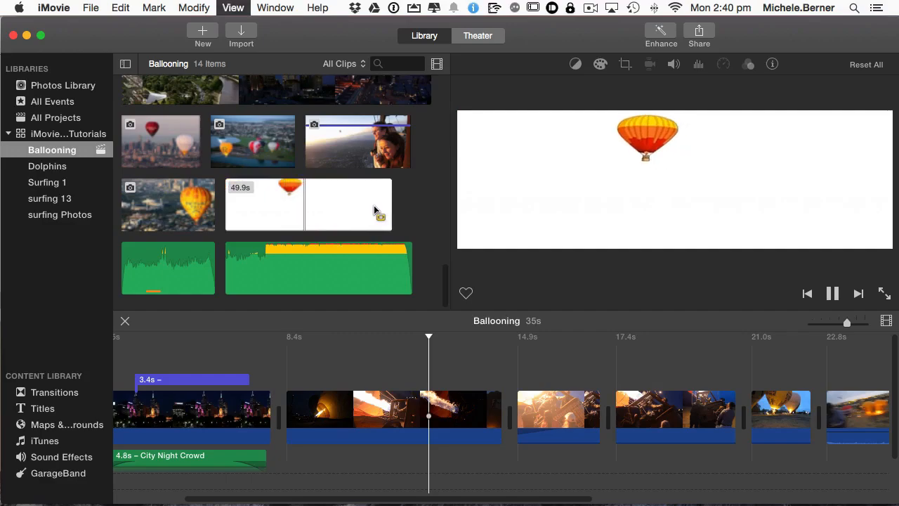
click(832, 293)
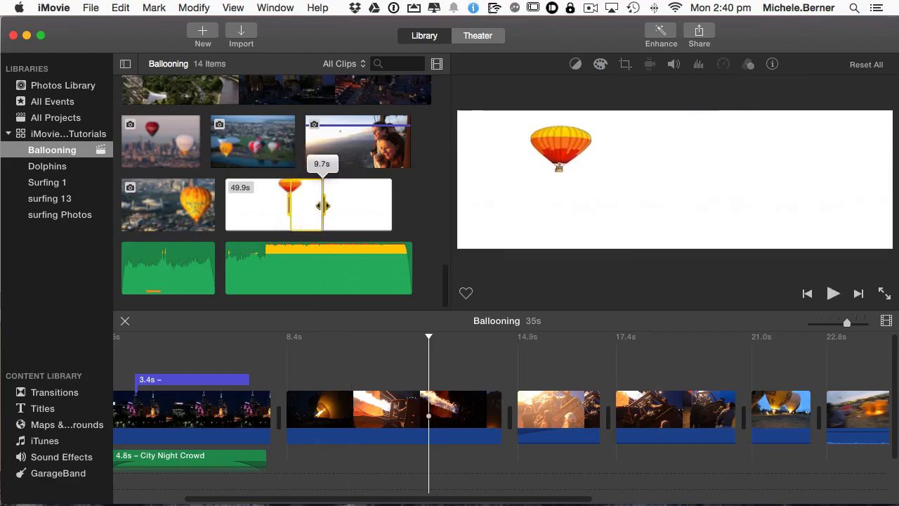
drag(322, 204, 312, 197)
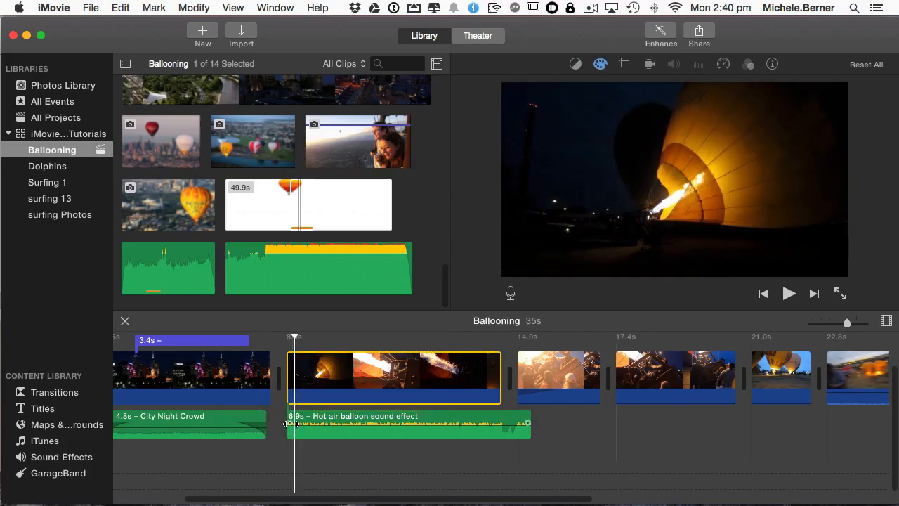
Trim the Hot air balloon sound effect's end to 6.5s so it finishes with the flame clips, then play to check.
drag(287, 425, 315, 424)
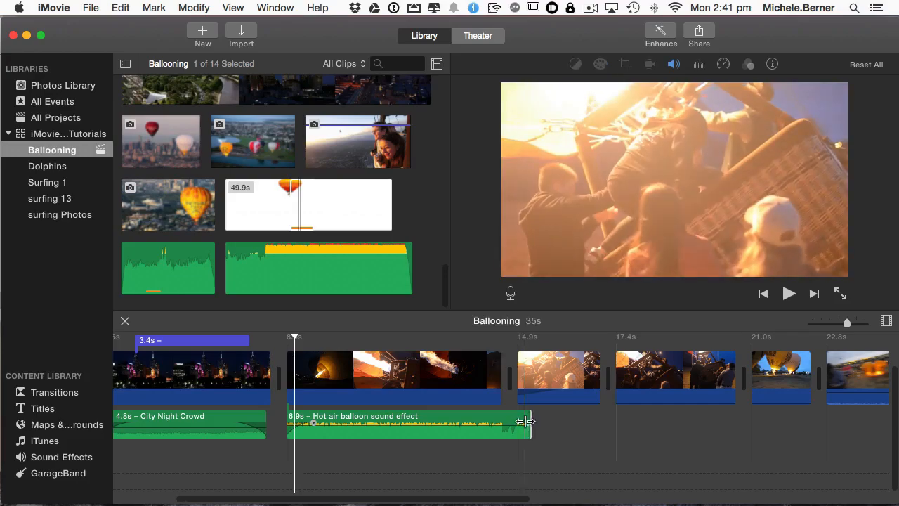
drag(528, 422, 515, 422)
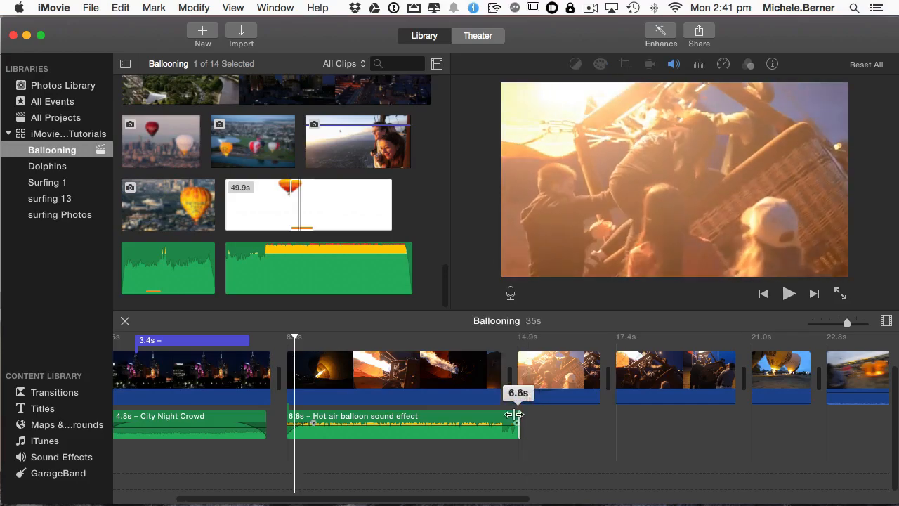
drag(518, 422, 499, 422)
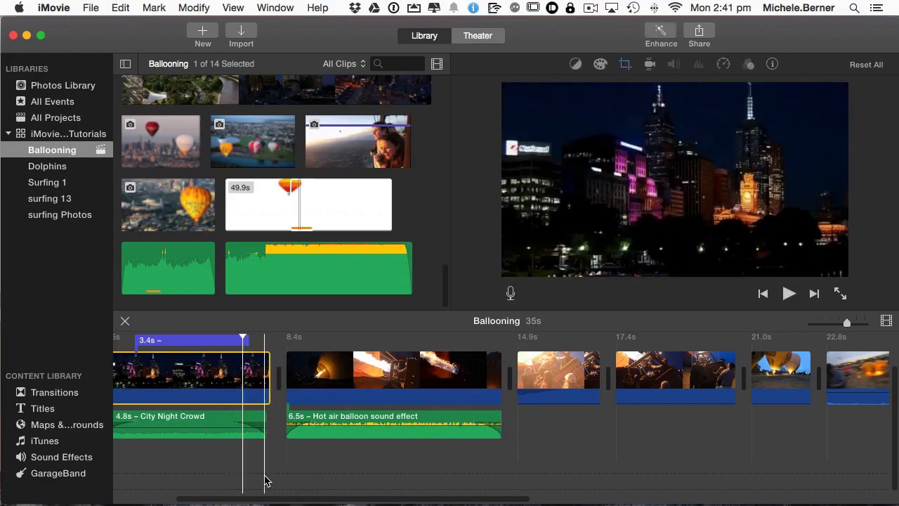
click(788, 294)
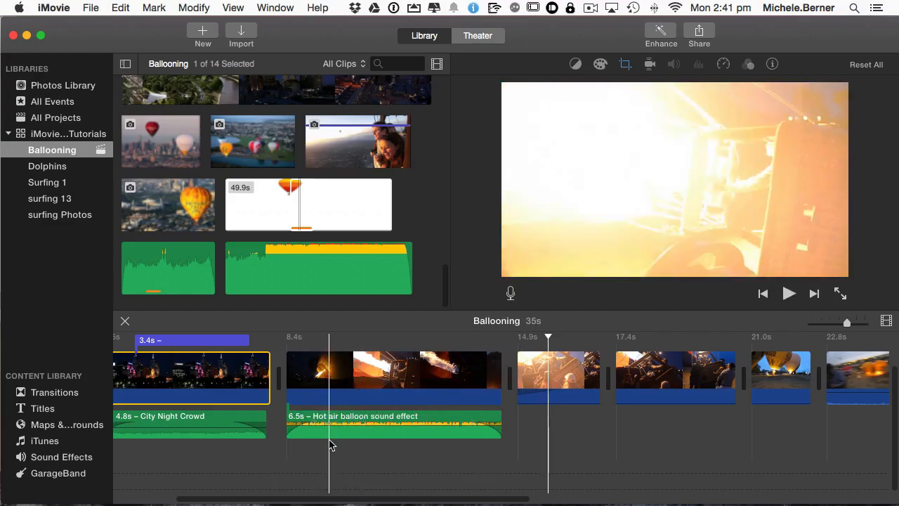
click(789, 294)
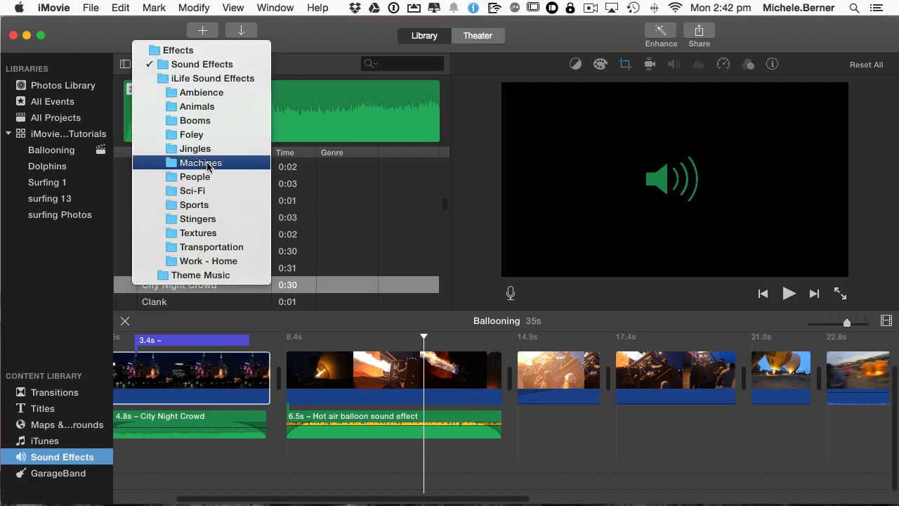
Show the Theme Music collection and choose the Modern song to preview its waveform.
click(199, 274)
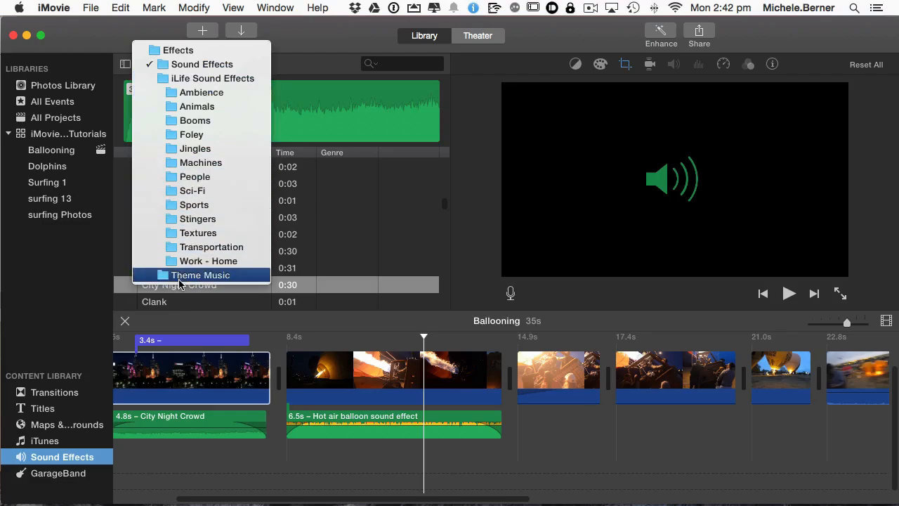
click(200, 274)
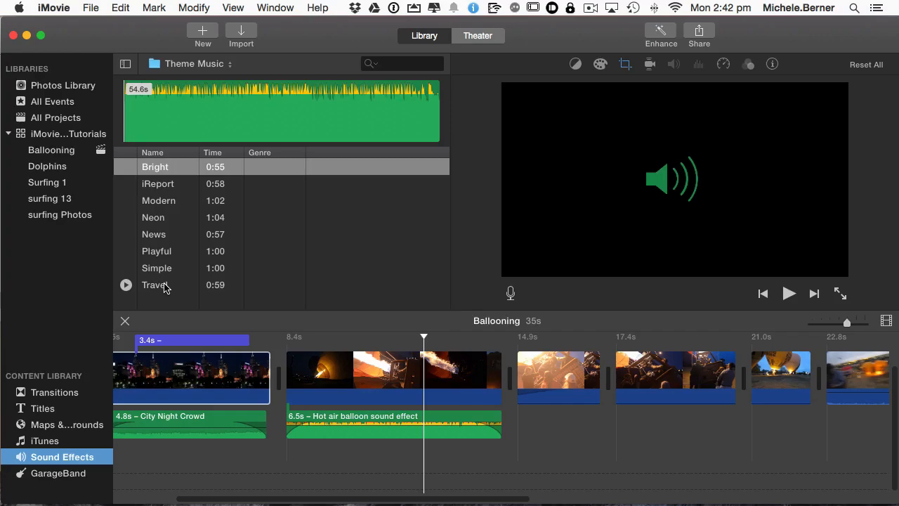
mouse_move(161, 281)
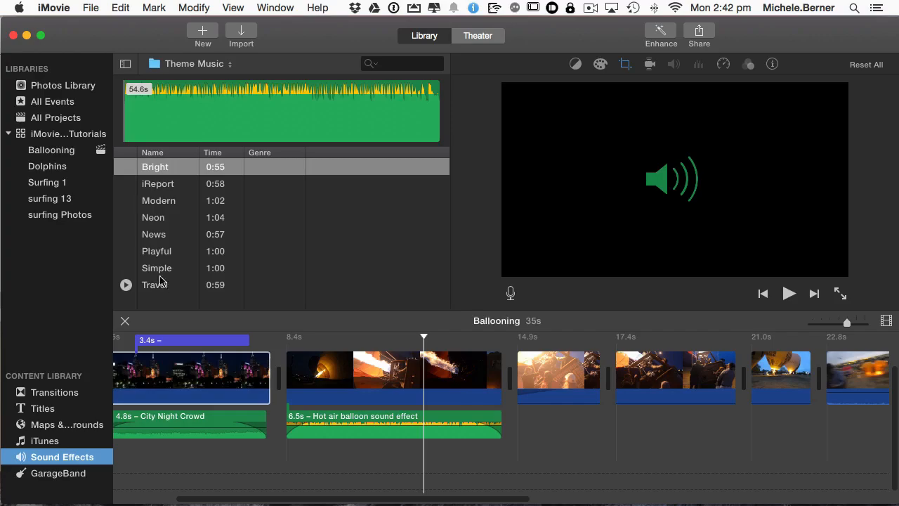
click(157, 199)
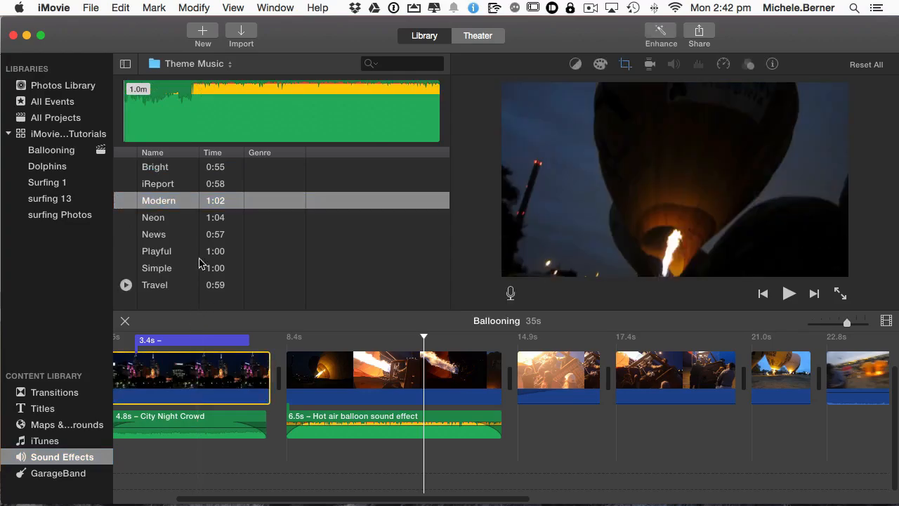
mouse_move(169, 204)
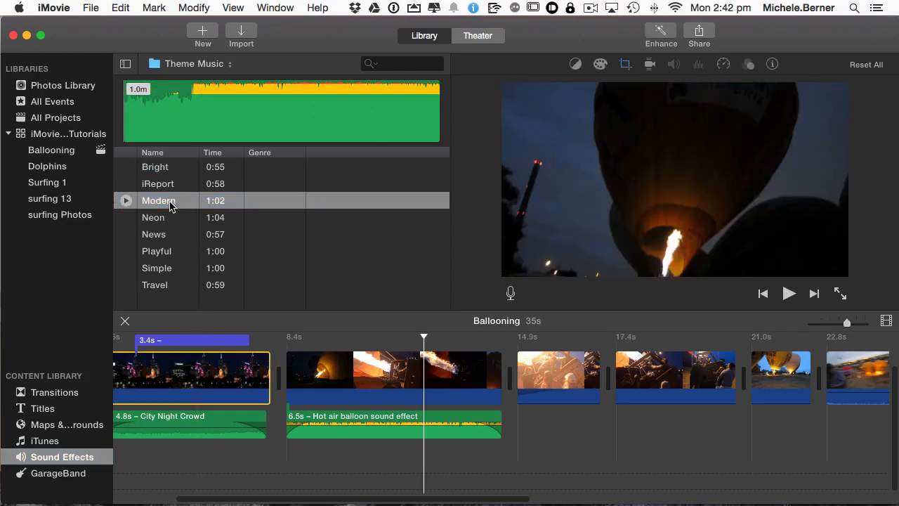
Drop the Modern song into the background music well and align it to the movie's start.
drag(157, 200, 242, 421)
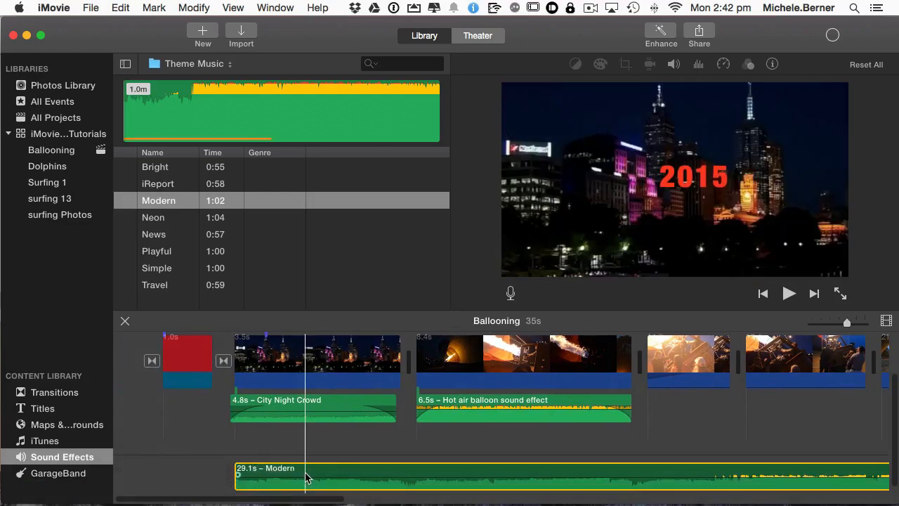
drag(306, 478, 433, 436)
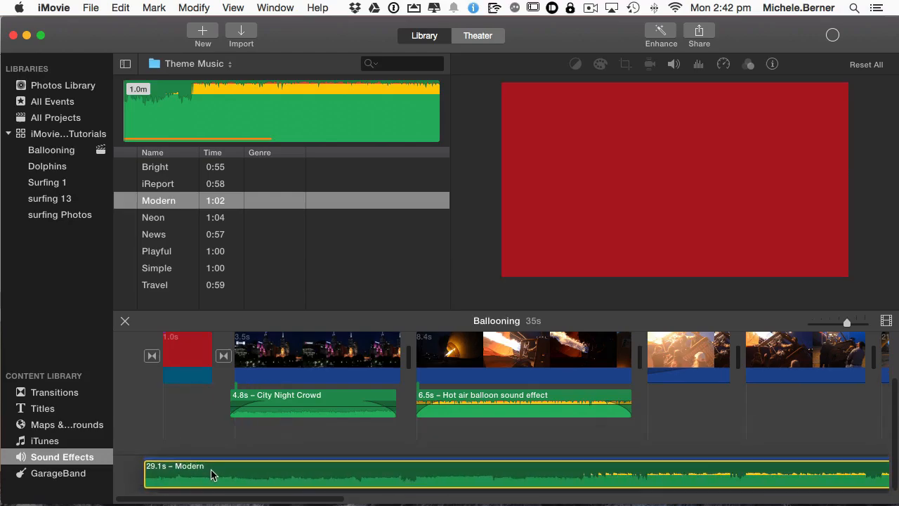
click(223, 475)
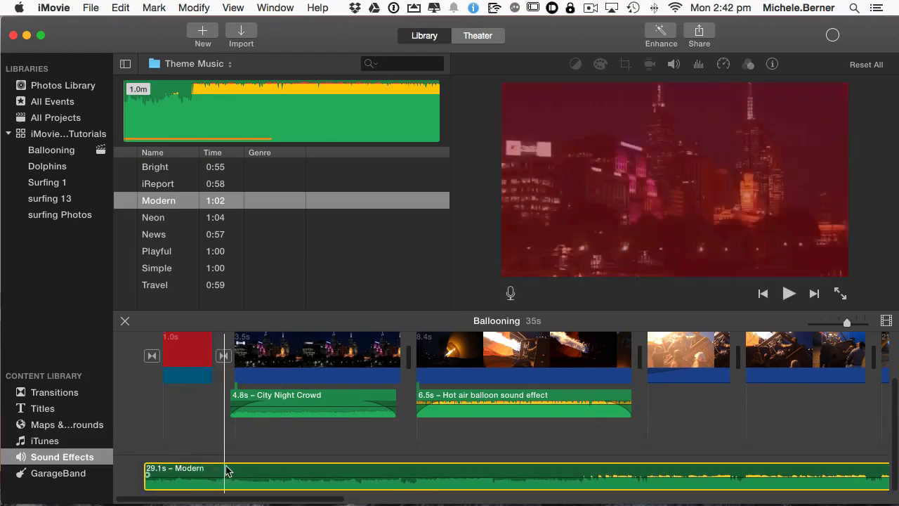
Play the Ballooning movie back with the new 27.9-second Modern music track.
click(51, 149)
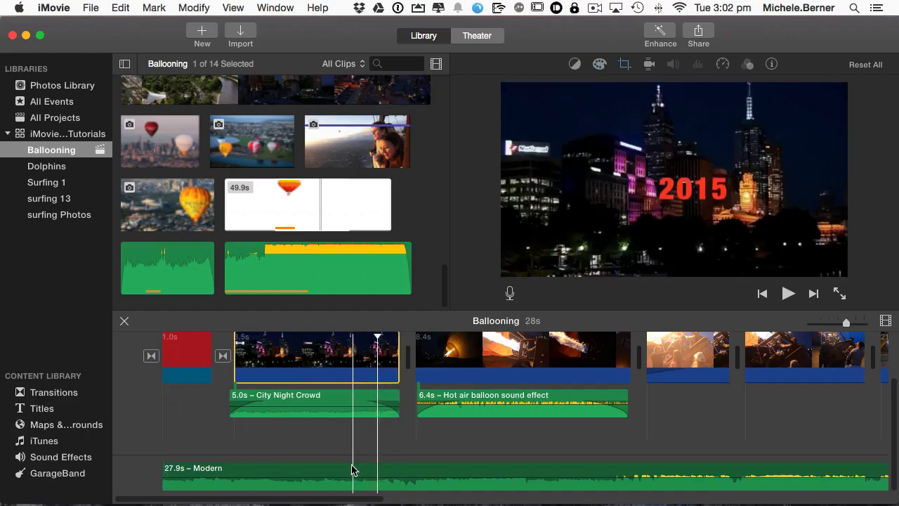
click(787, 293)
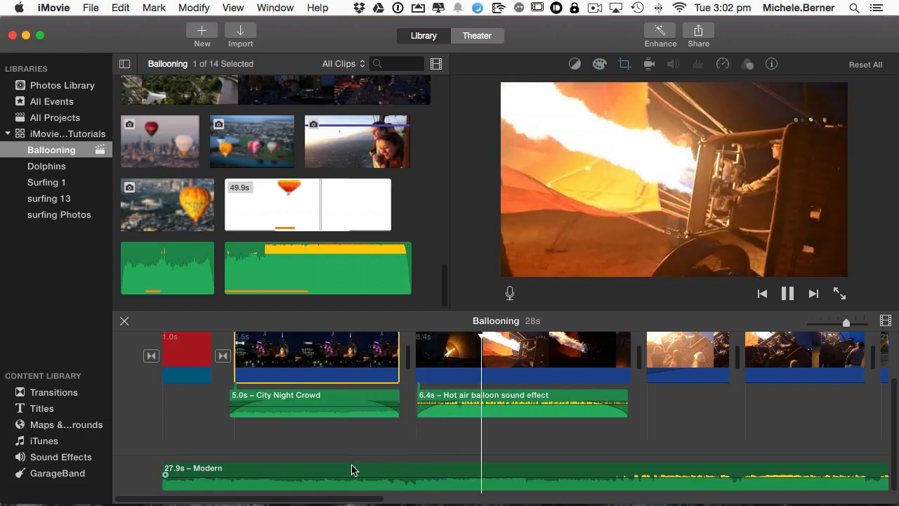
click(787, 294)
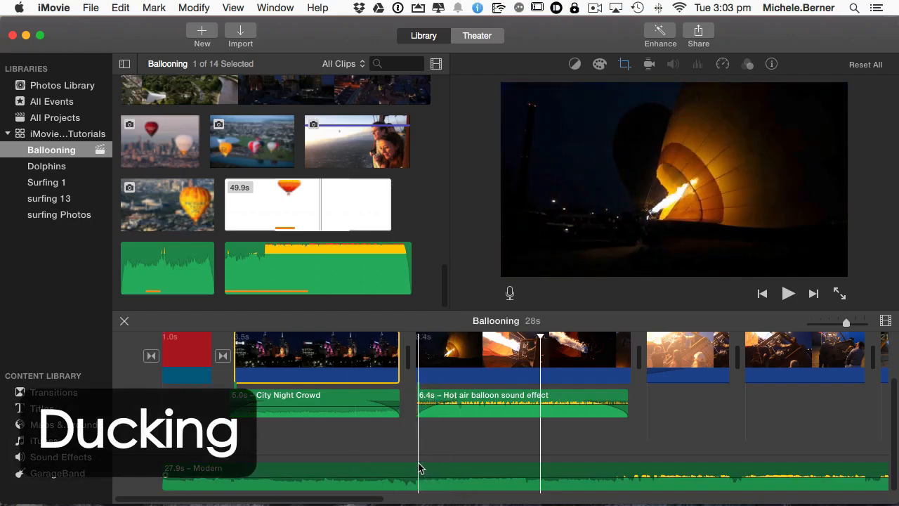
Enable 'Lower volume of other clips' on the Hot air balloon sound effect.
click(494, 402)
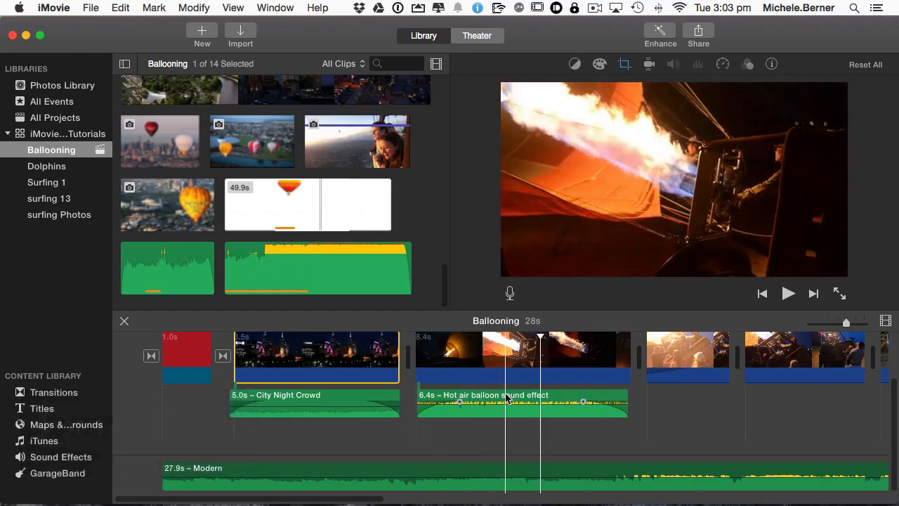
click(523, 402)
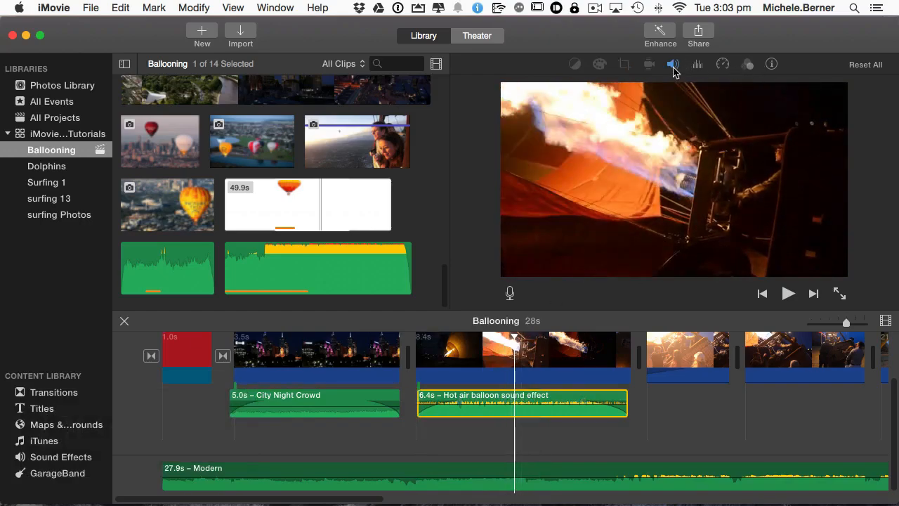
click(672, 65)
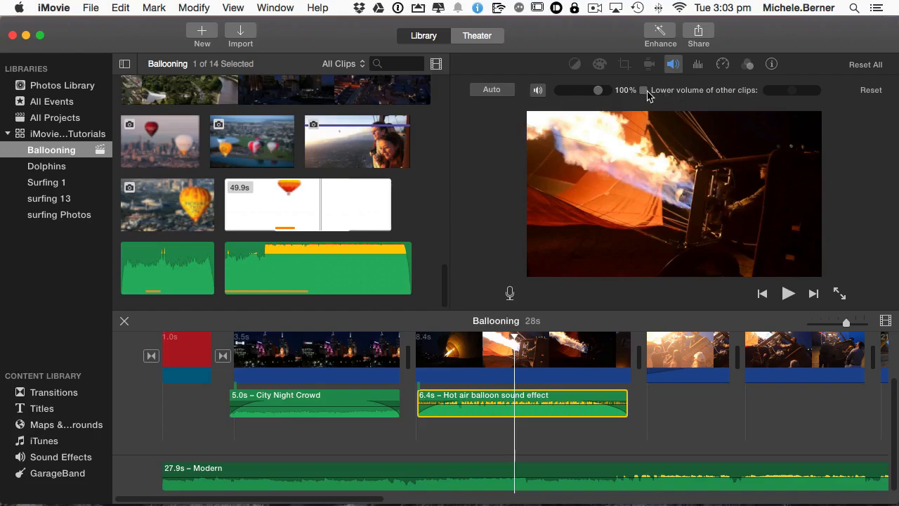
click(643, 90)
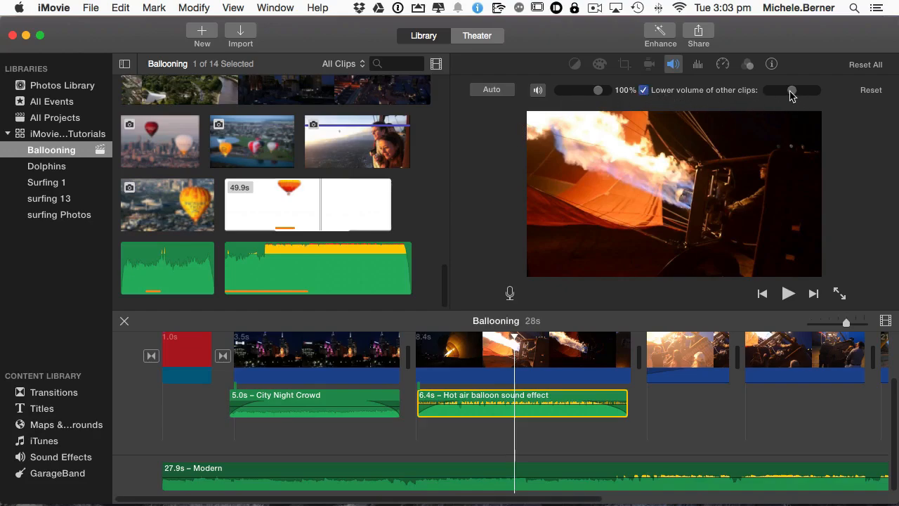
mouse_move(814, 96)
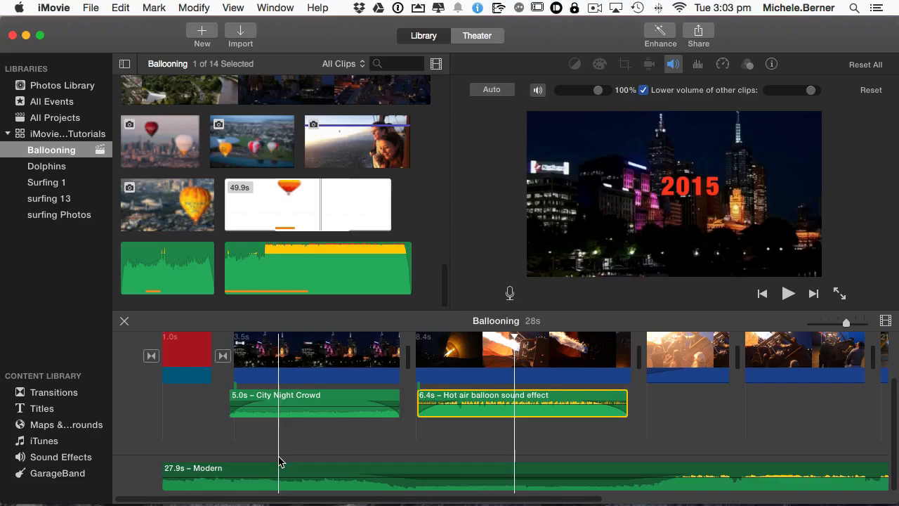
Play back from before the balloon effect to hear the Modern music ducking.
click(415, 478)
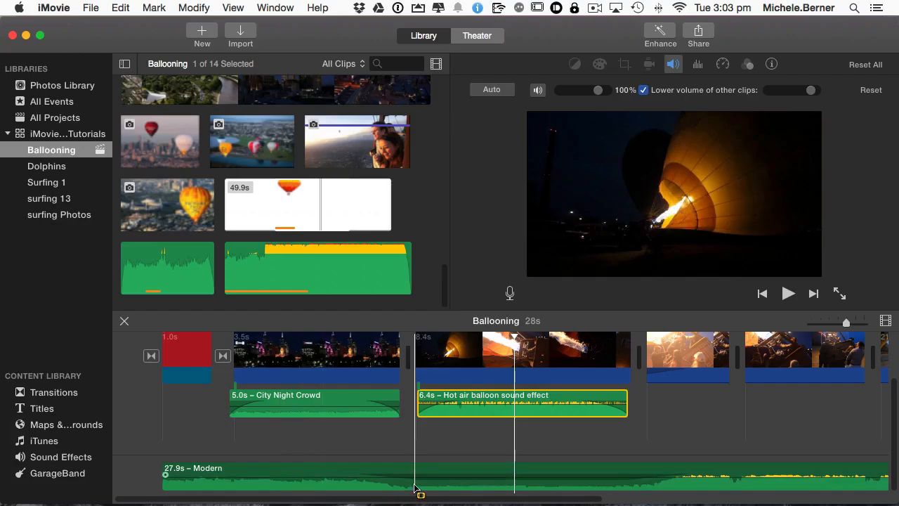
click(381, 485)
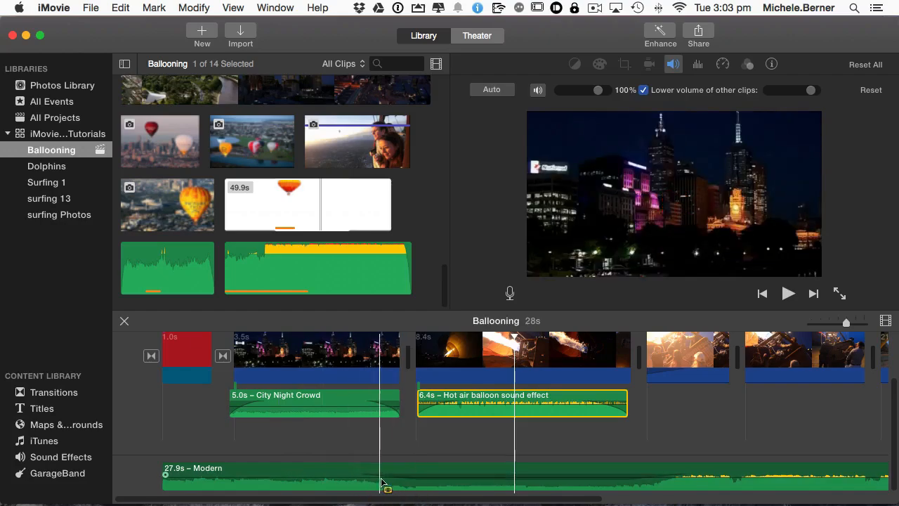
click(373, 480)
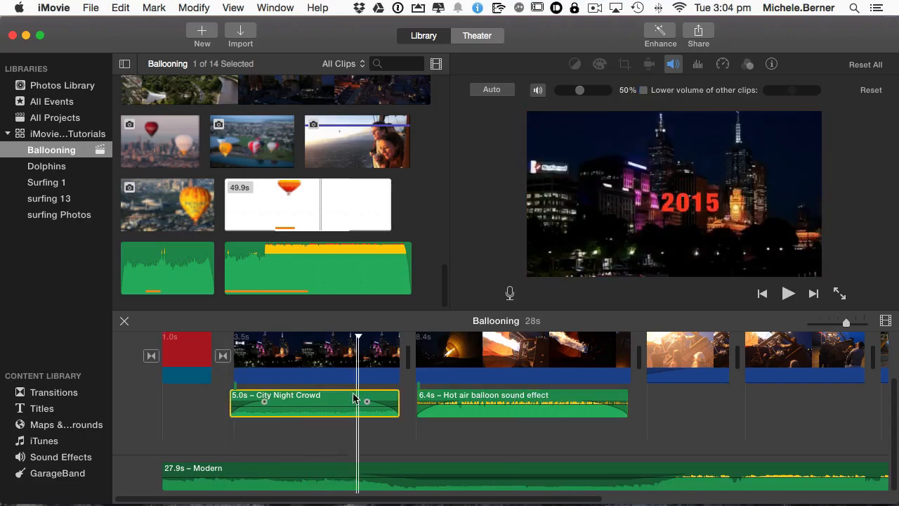
click(787, 294)
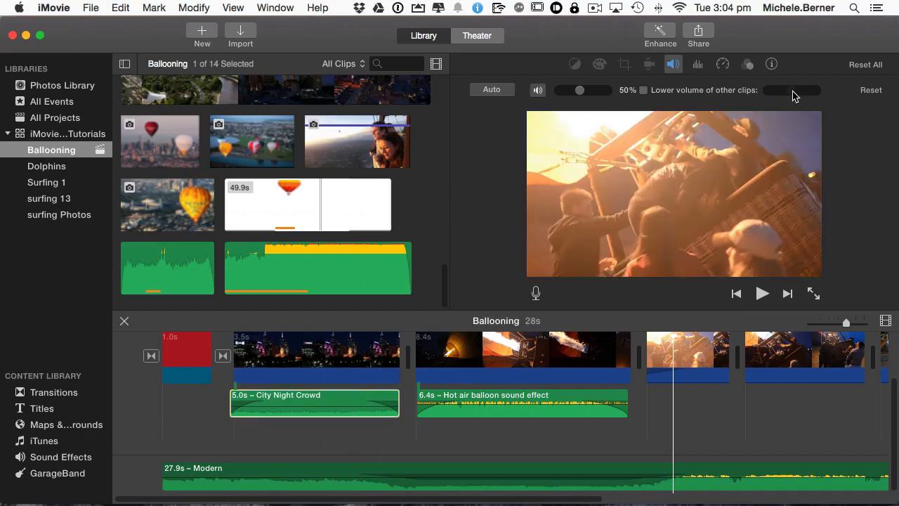
mouse_move(804, 113)
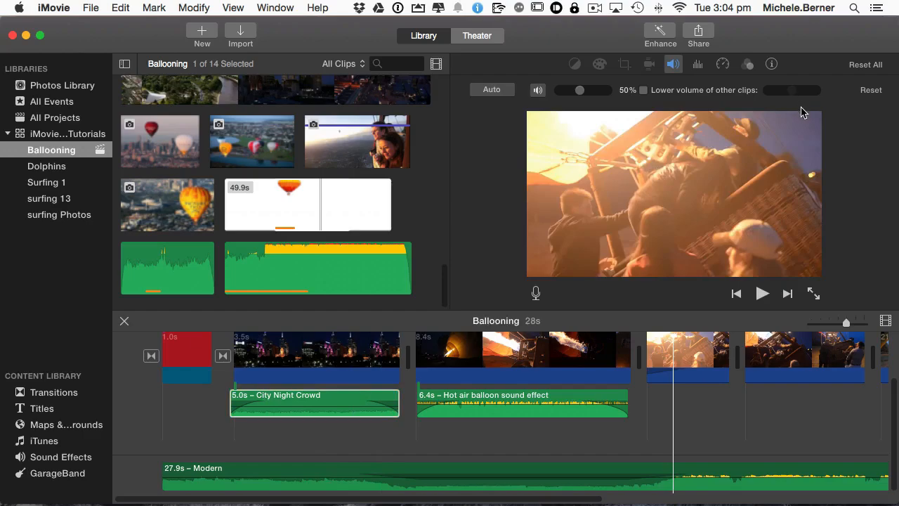
mouse_move(760, 132)
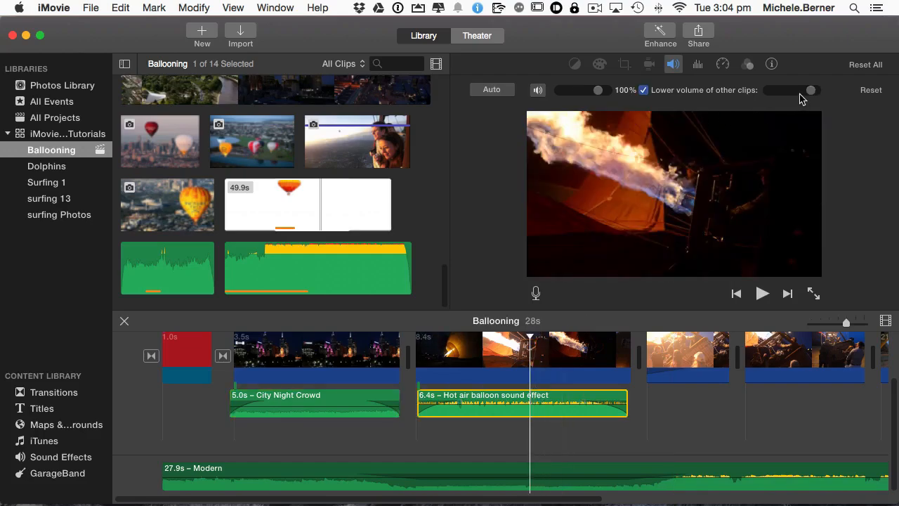
mouse_move(798, 95)
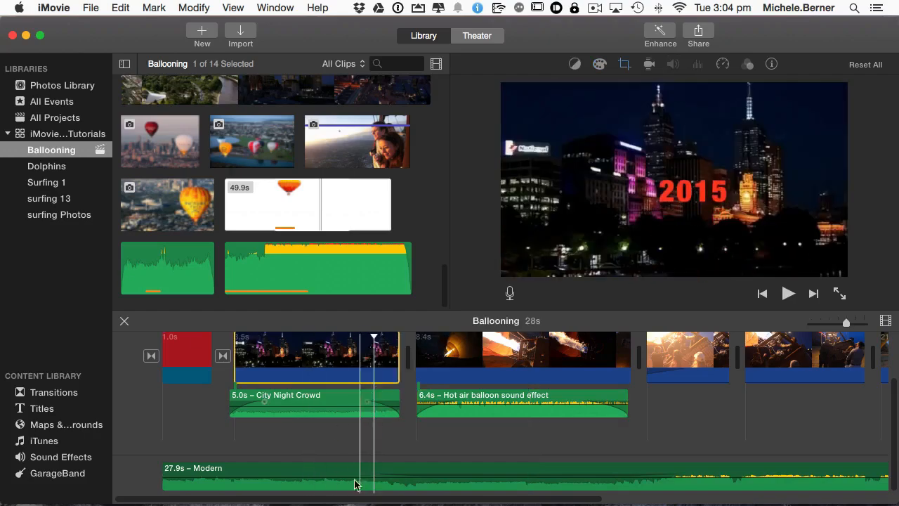
click(787, 294)
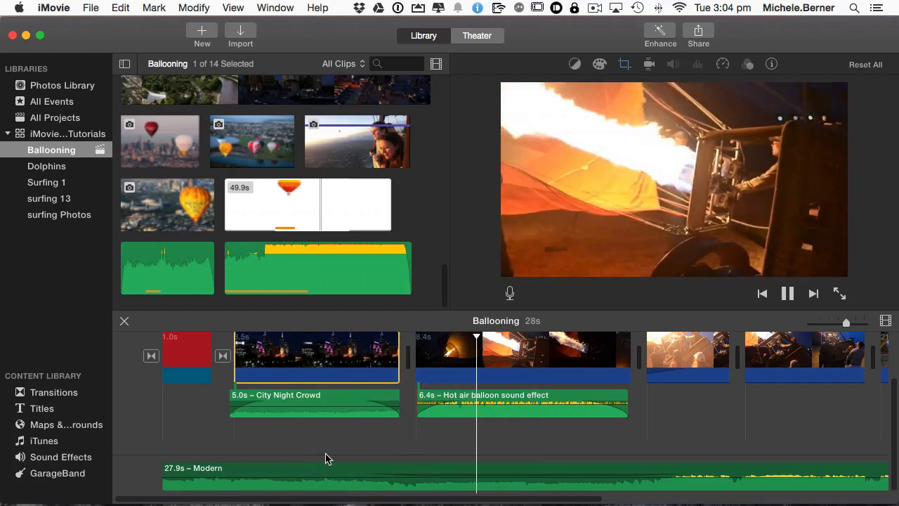
click(787, 293)
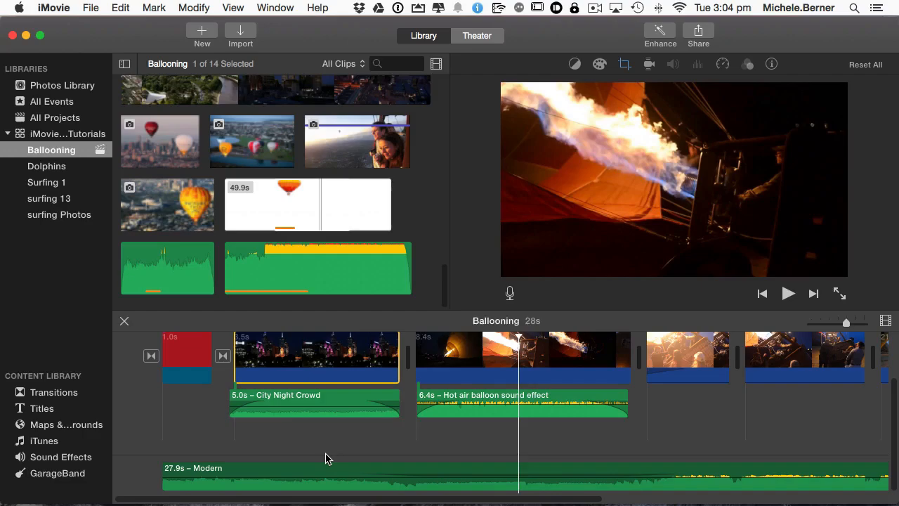
click(522, 402)
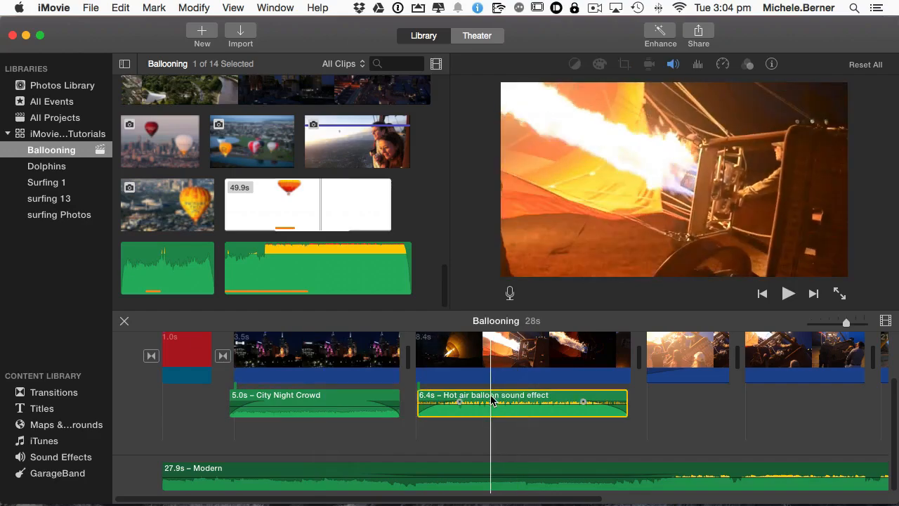
click(671, 65)
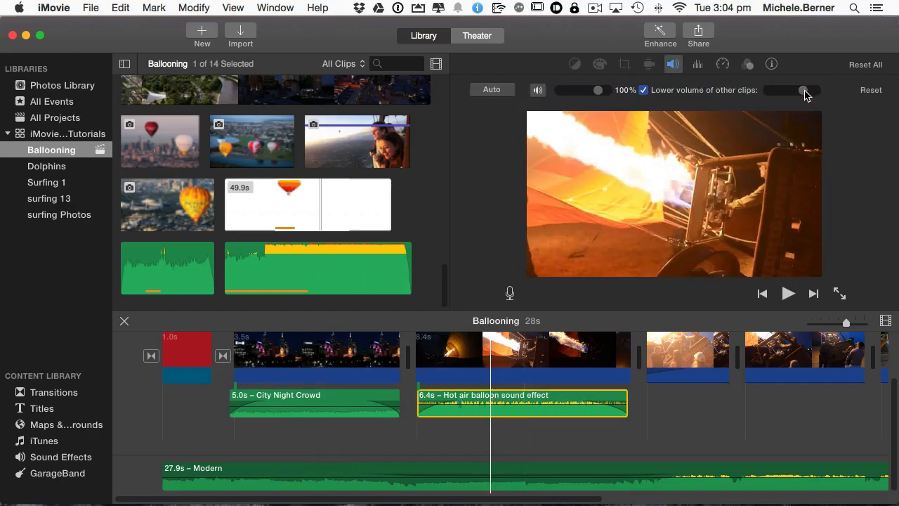
click(642, 90)
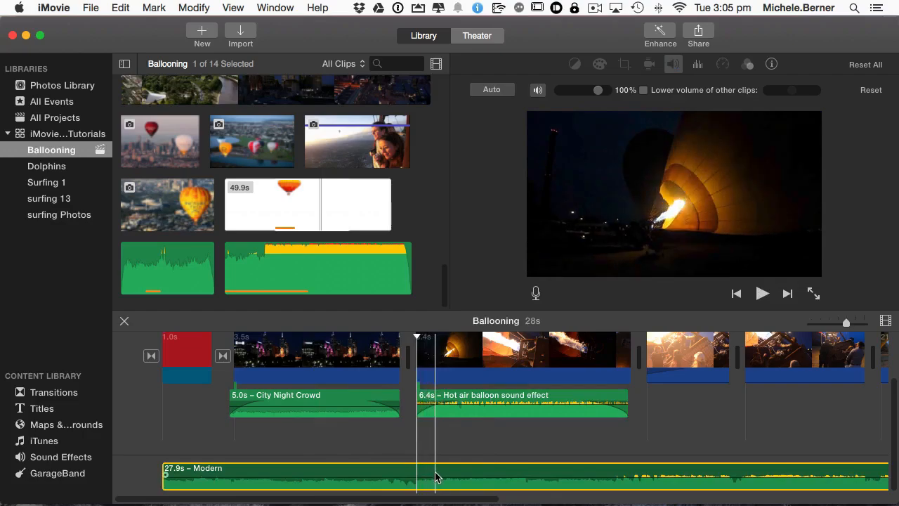
Split the Modern music track twice into three pieces using Split Clip.
right_click(436, 475)
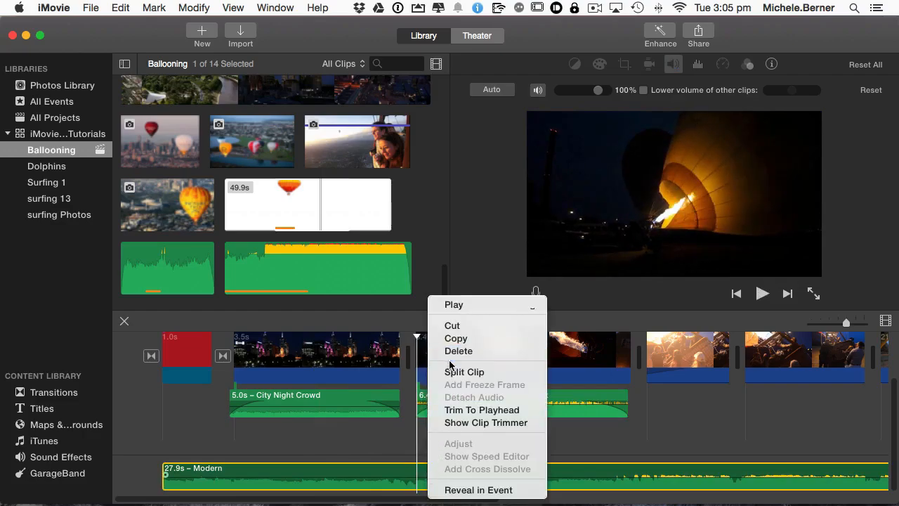
click(463, 371)
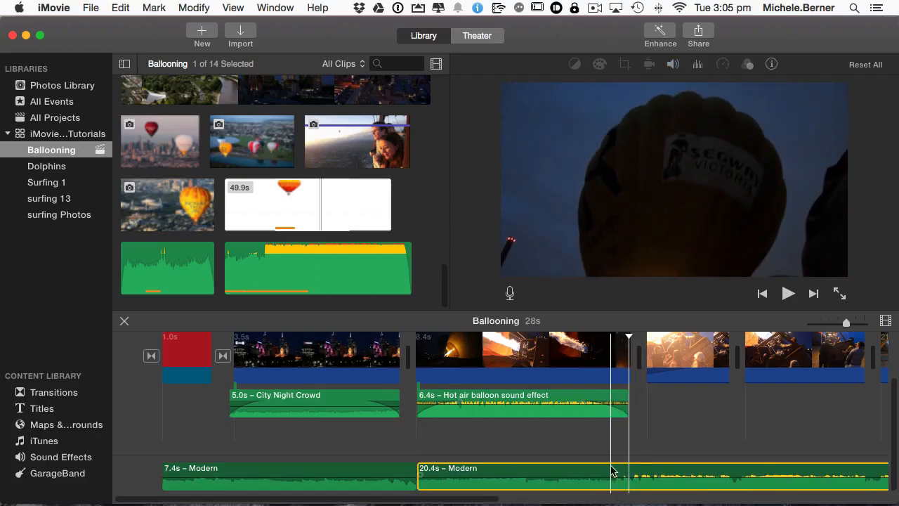
right_click(611, 473)
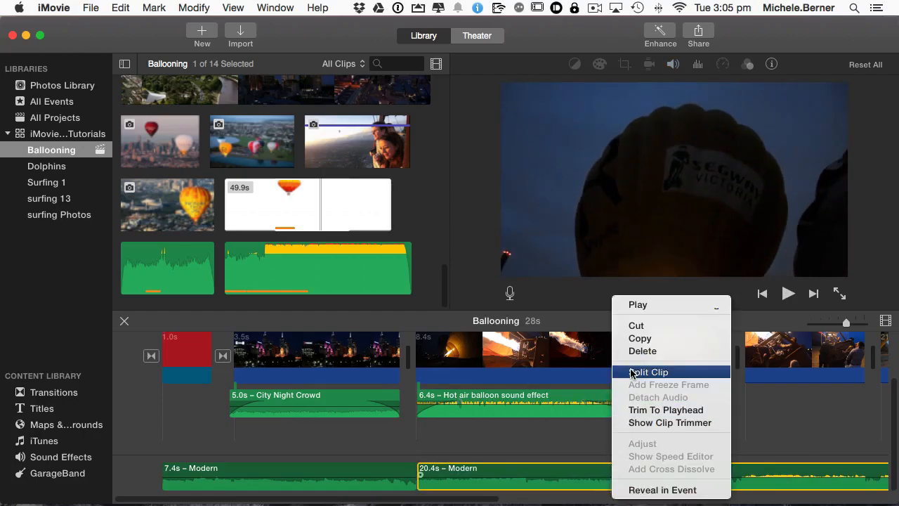
click(649, 371)
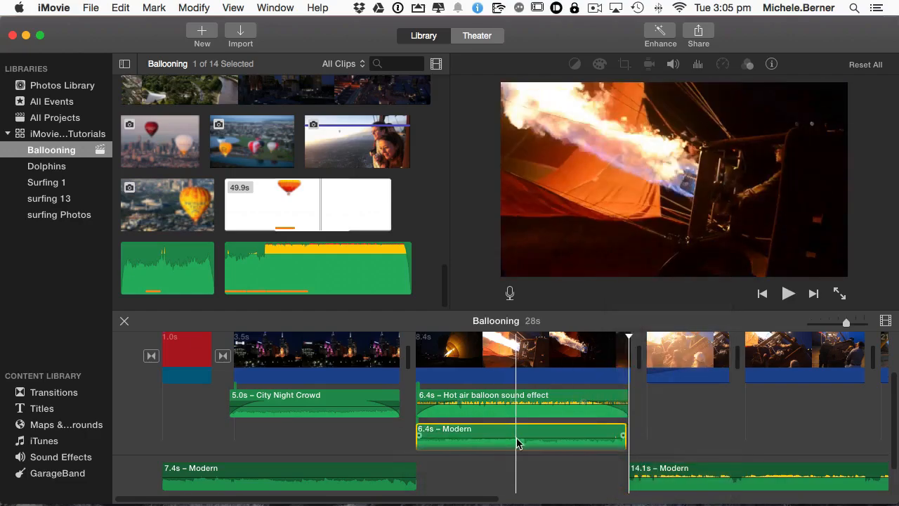
Raise the 6.4-second middle Modern section into its own lane and adjust the first clip's end.
drag(414, 475, 420, 475)
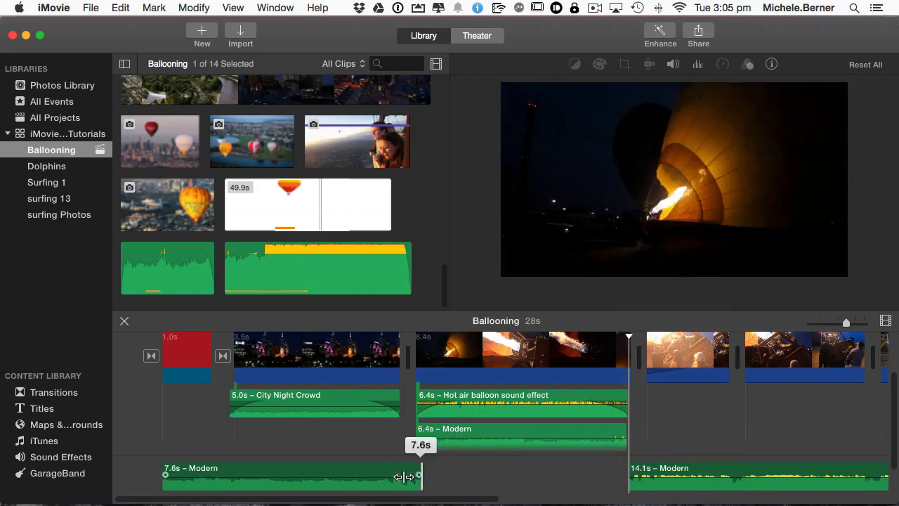
drag(421, 477, 400, 476)
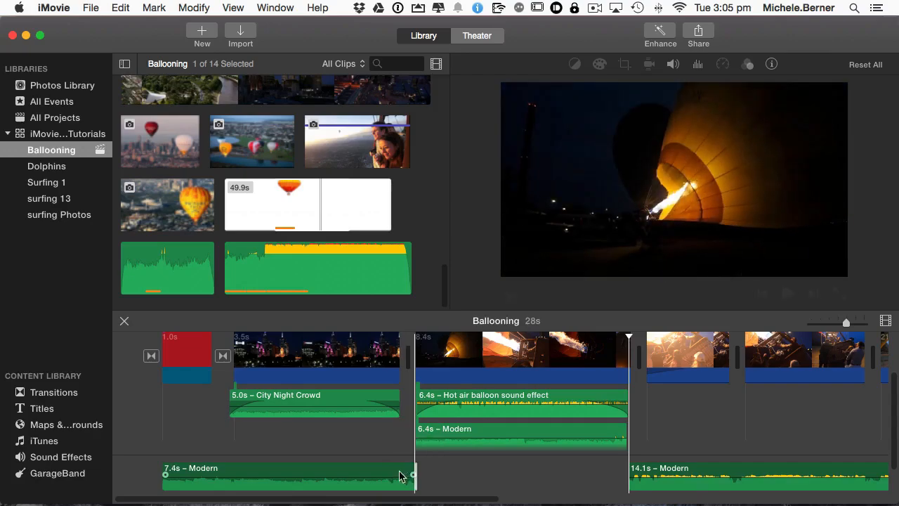
drag(413, 474, 399, 475)
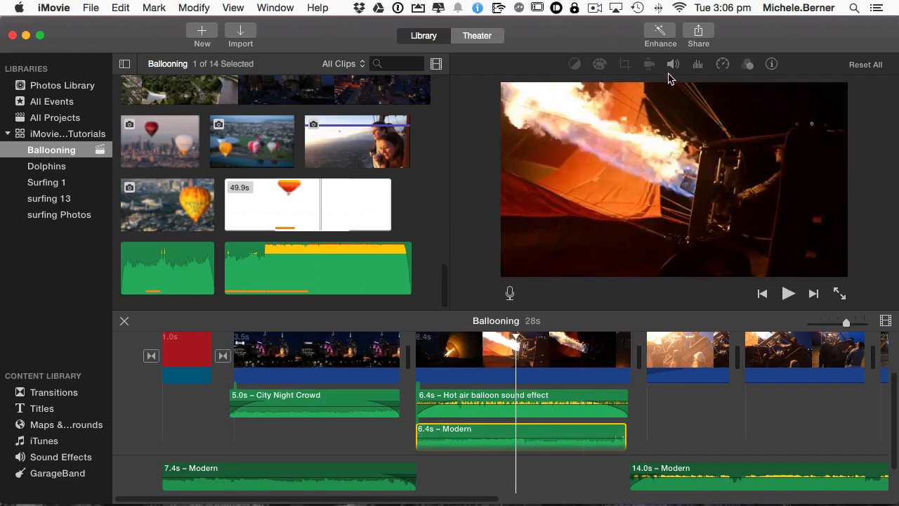
Drag the 6.4-second Modern section's volume slider down to about 47%.
click(671, 65)
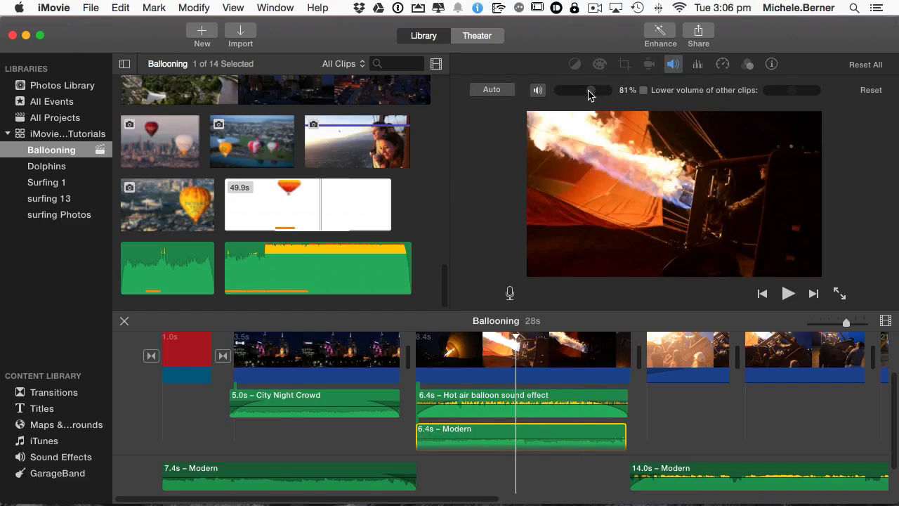
drag(591, 90, 579, 90)
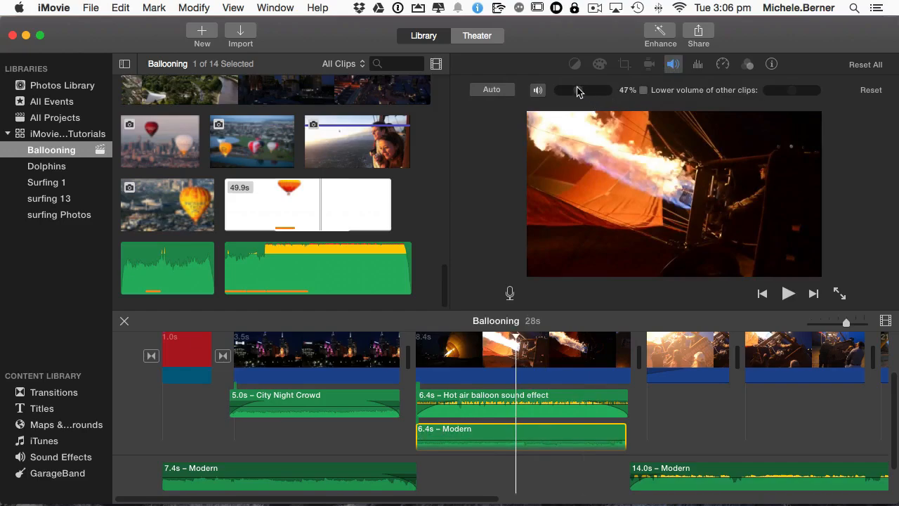
drag(597, 90, 579, 90)
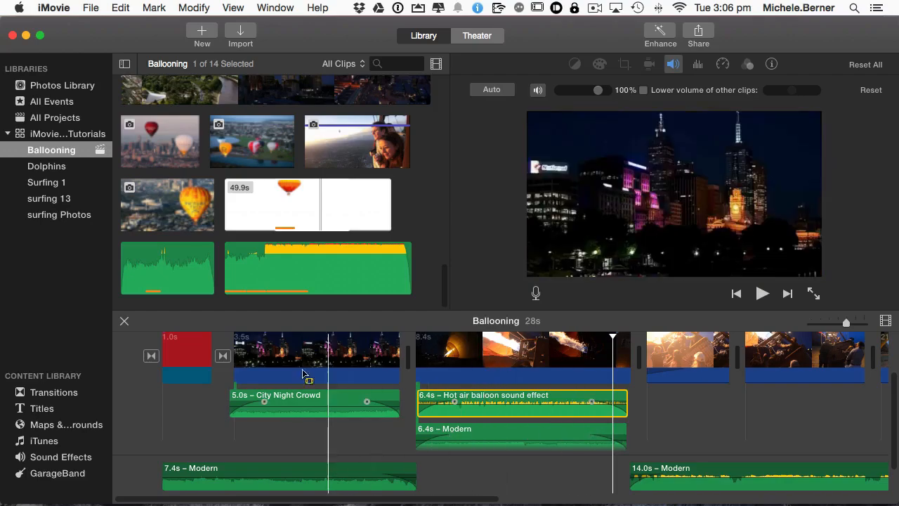
click(763, 294)
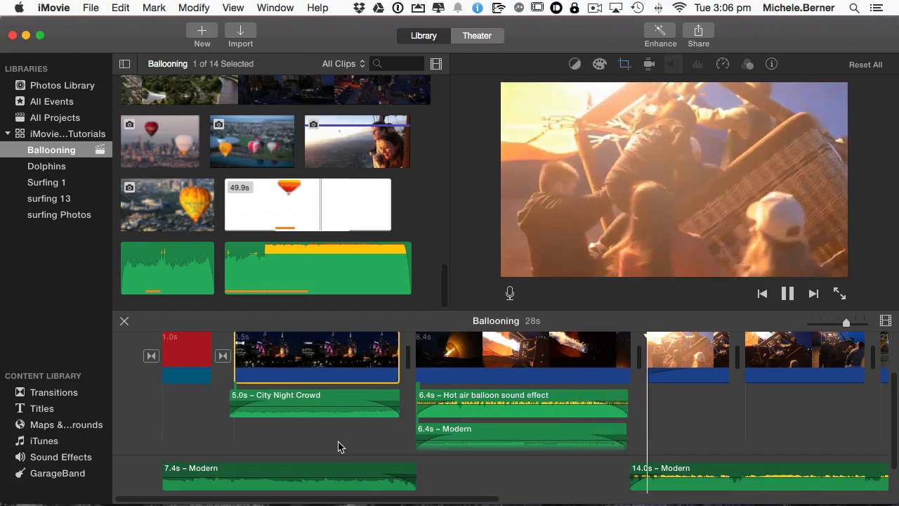
click(786, 294)
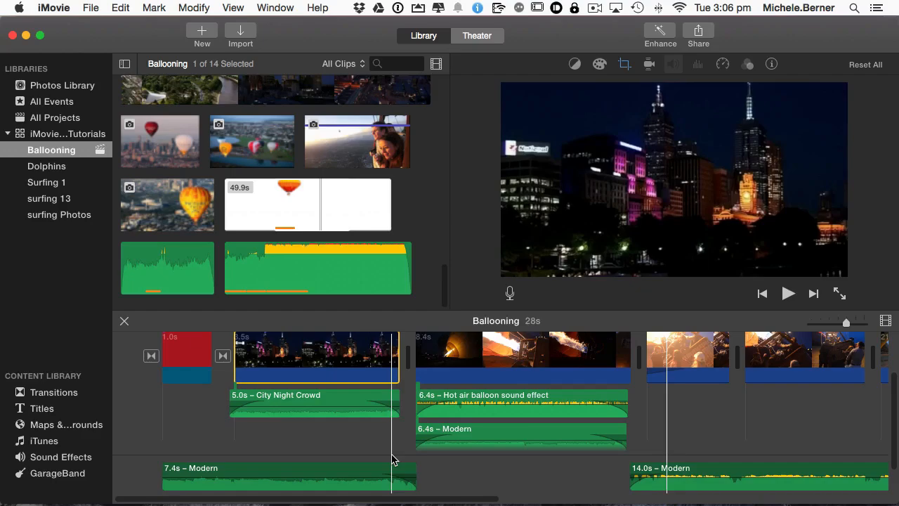
click(62, 457)
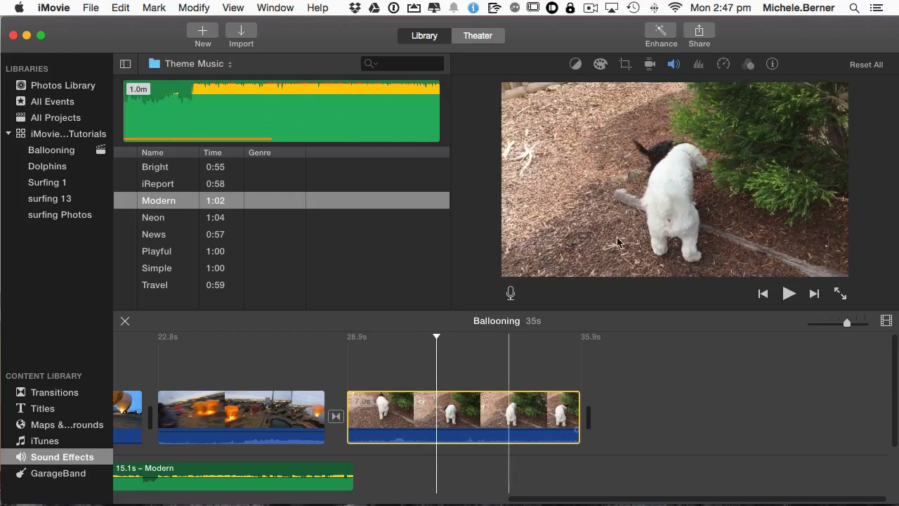
Turn on Reduce background noise for the dog clip and preview it at full strength.
click(699, 65)
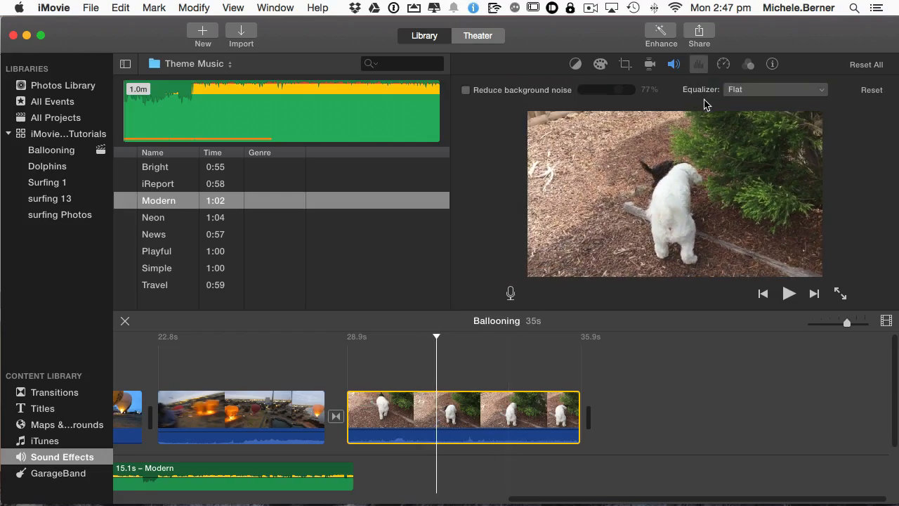
mouse_move(502, 104)
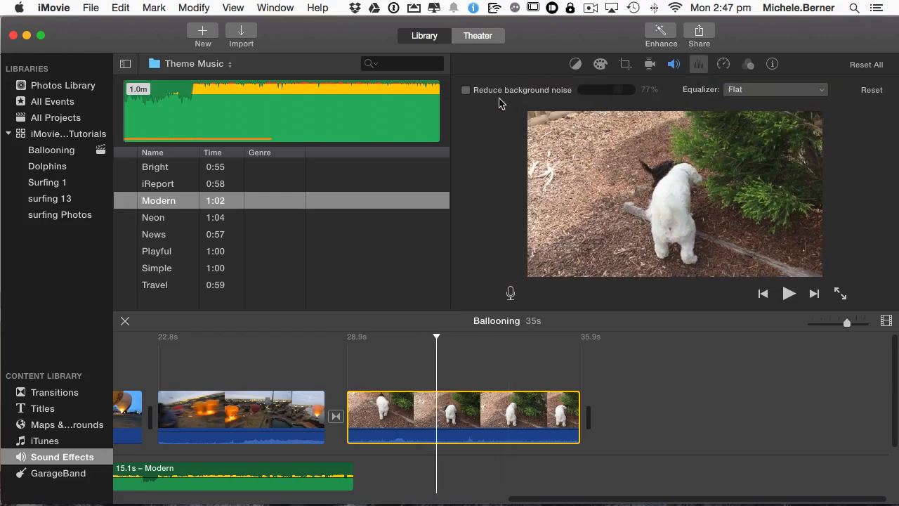
click(465, 90)
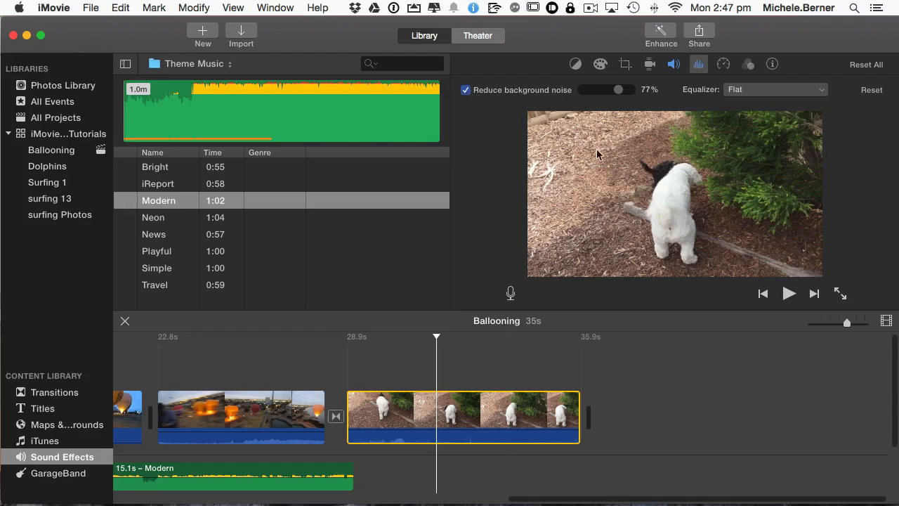
drag(619, 90, 589, 90)
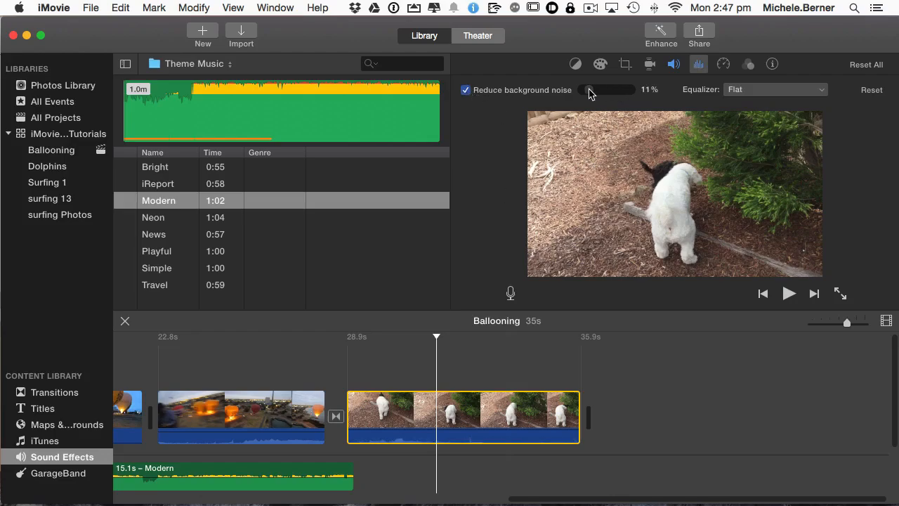
drag(596, 90, 630, 90)
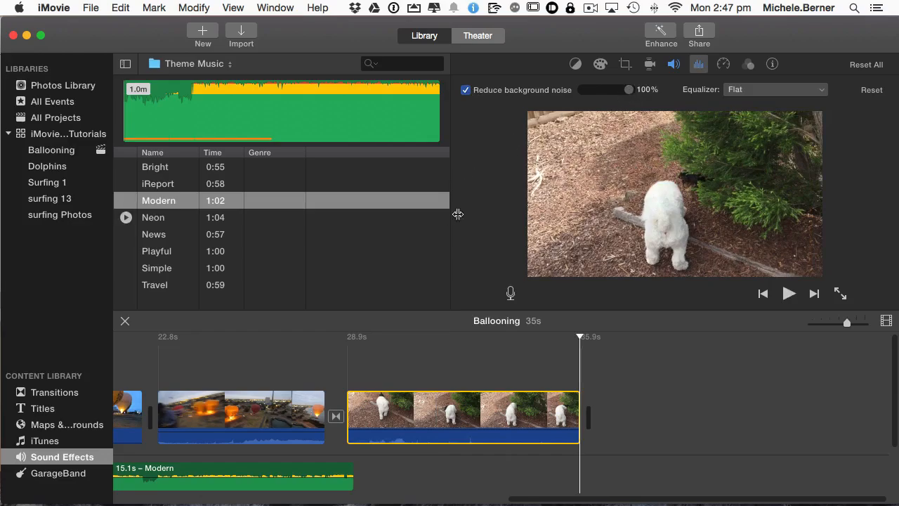
click(790, 294)
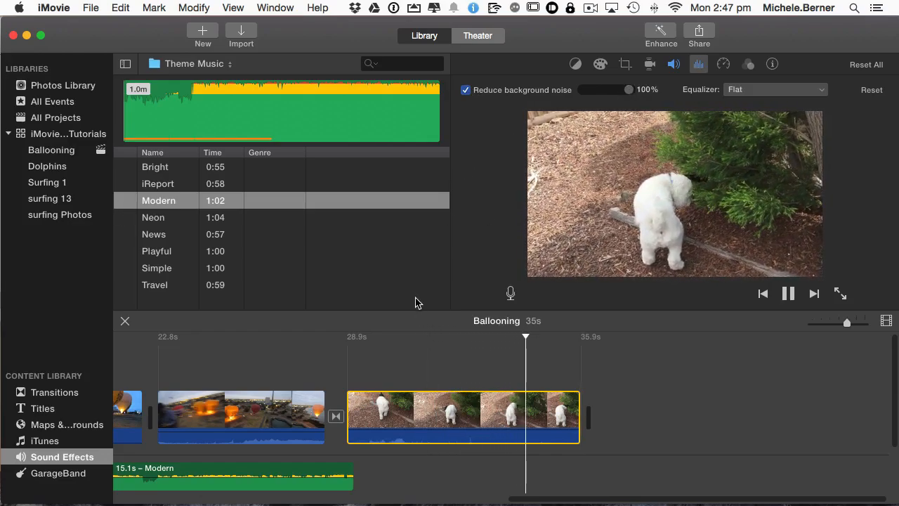
click(788, 293)
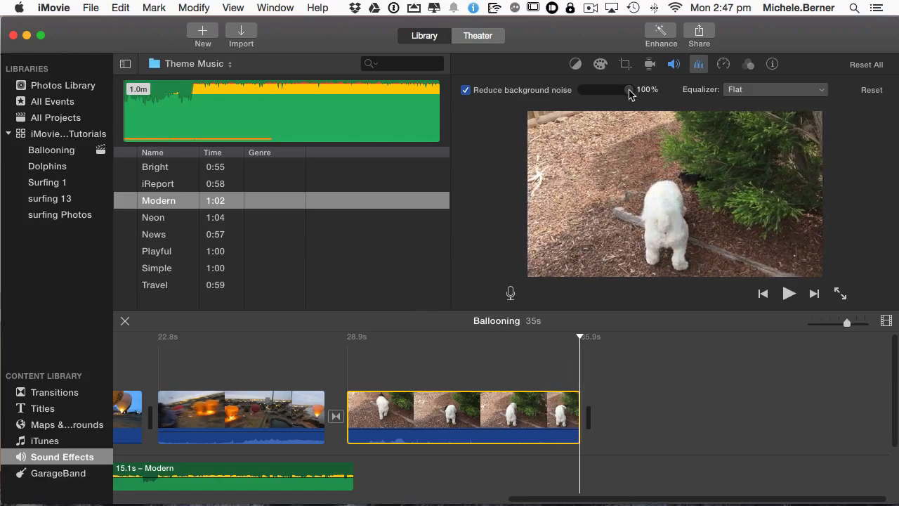
Lower the noise reduction to about 61% and replay the dog clip to check.
drag(630, 89, 611, 90)
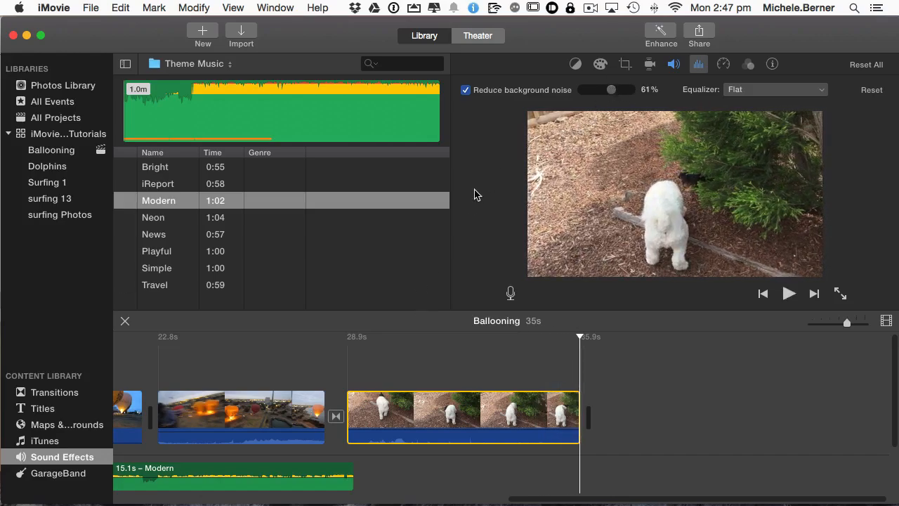
click(407, 338)
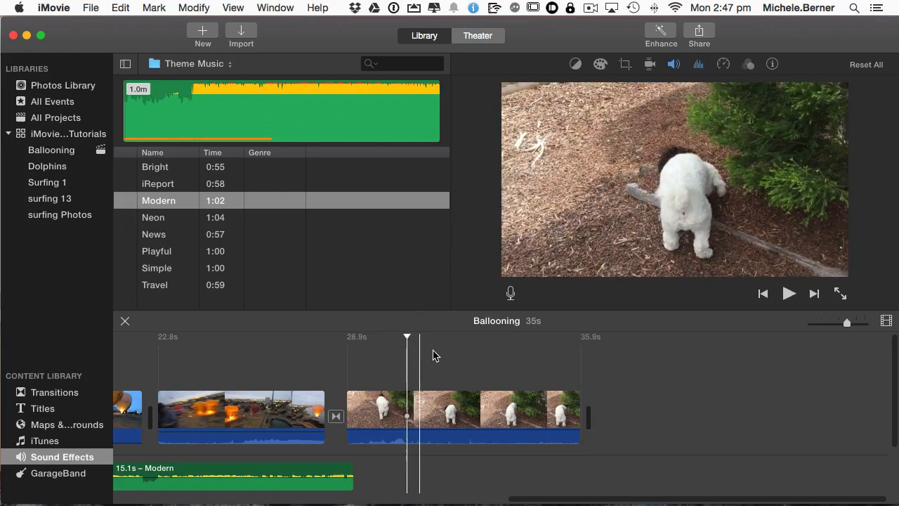
click(788, 293)
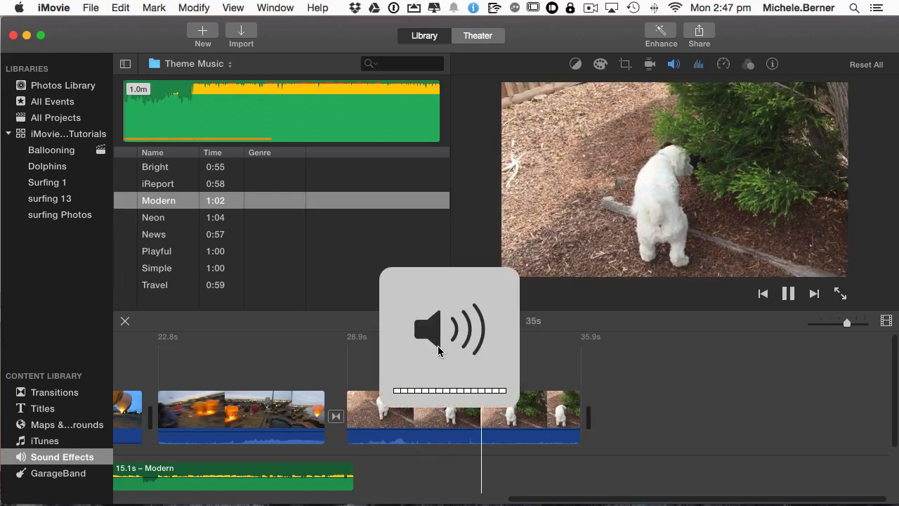
click(697, 64)
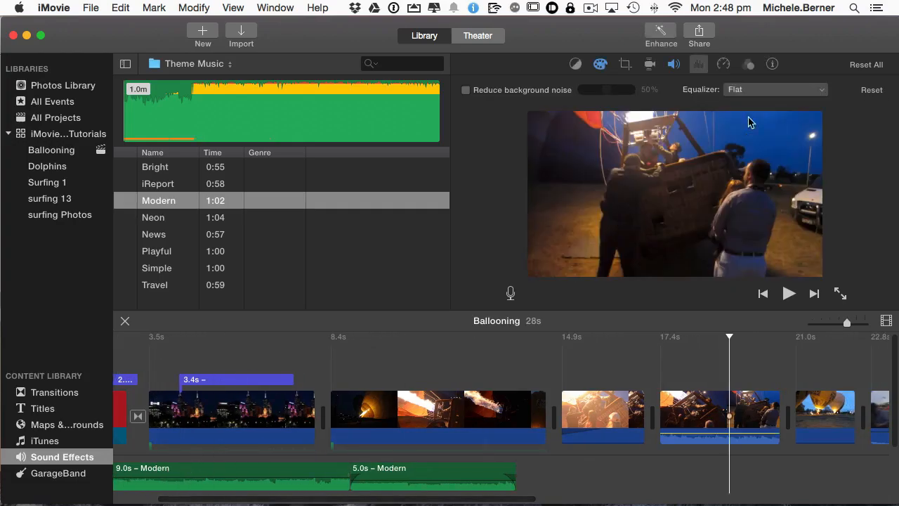
Choose the Music Enhance equalizer preset, then select the balloon clip and the first Modern music clip.
click(776, 89)
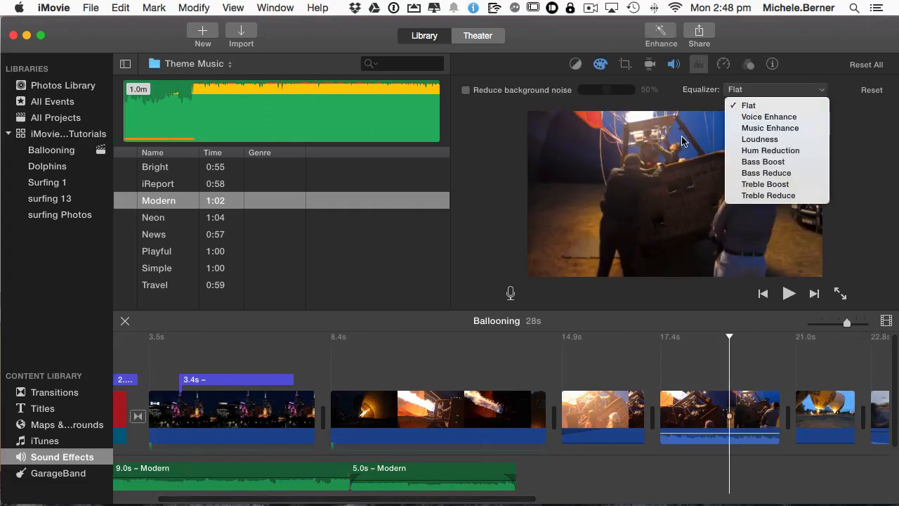
mouse_move(771, 128)
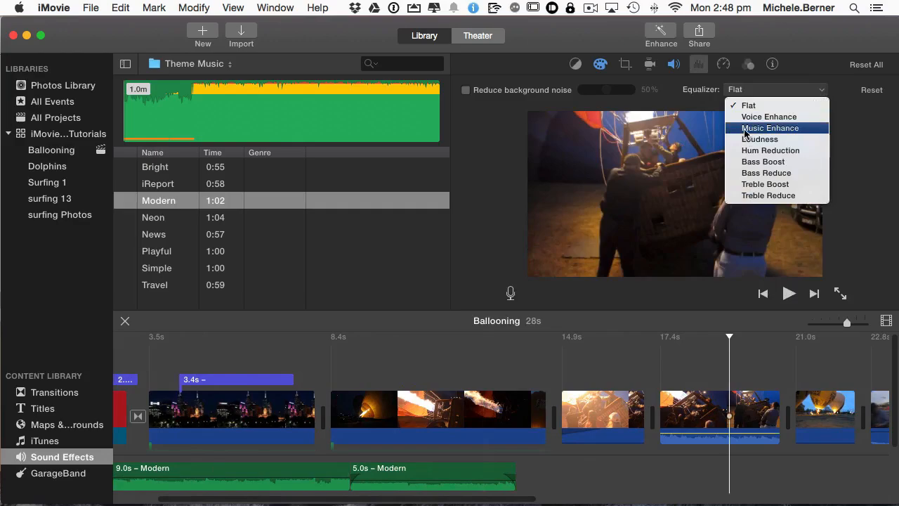
click(770, 128)
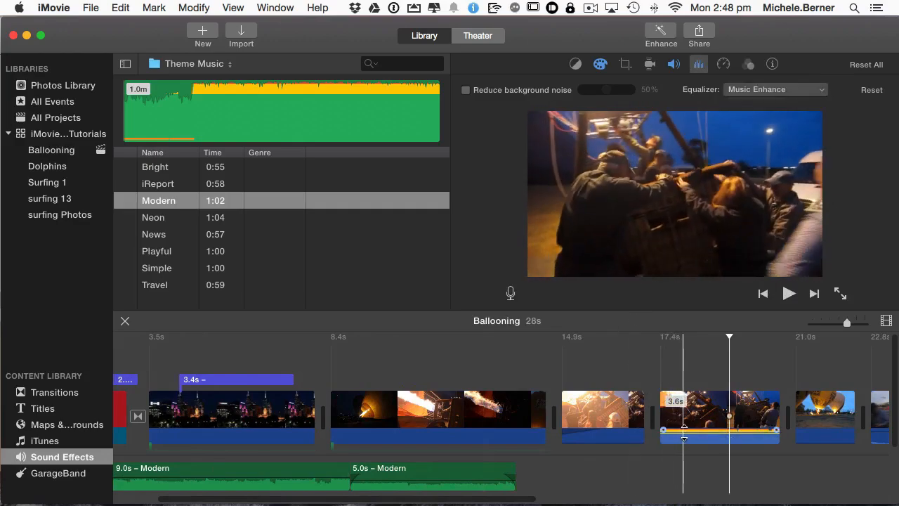
click(747, 435)
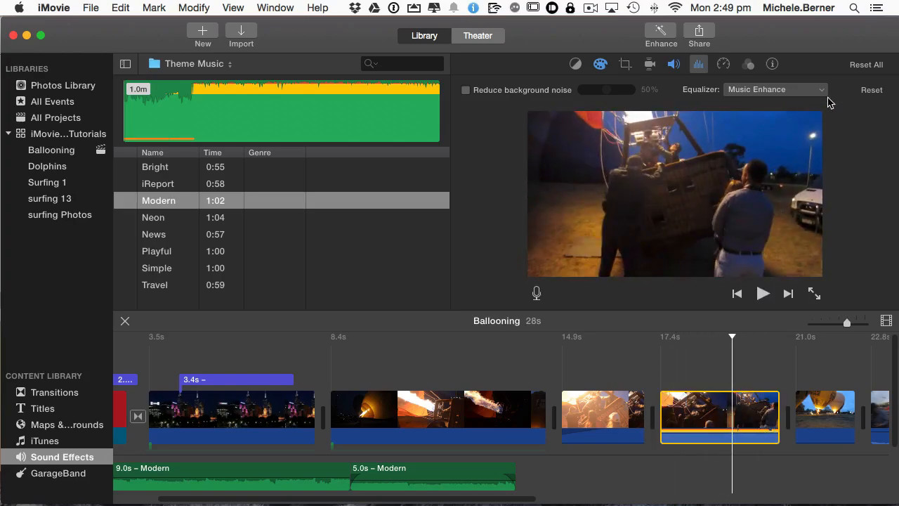
click(776, 90)
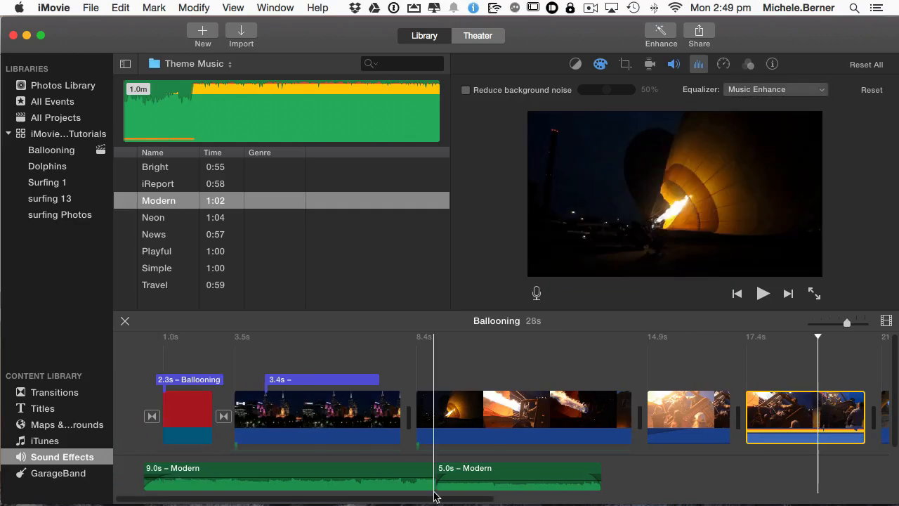
click(312, 471)
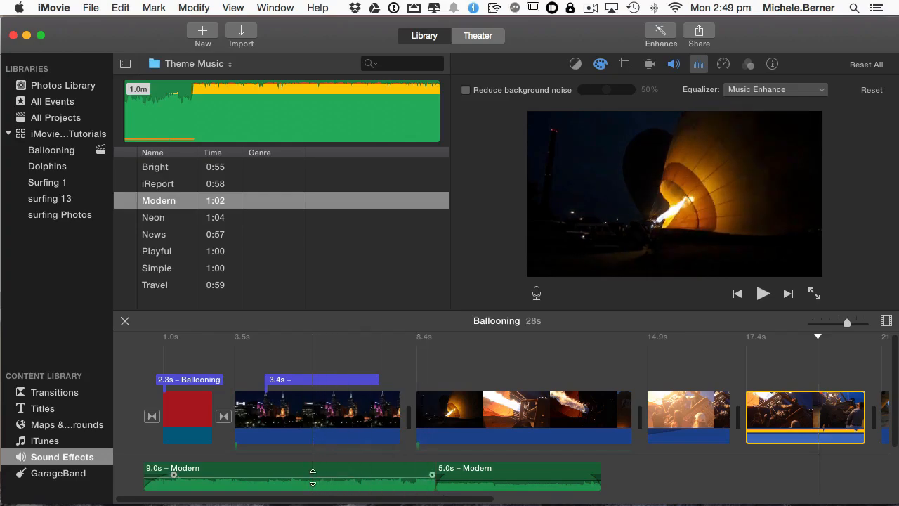